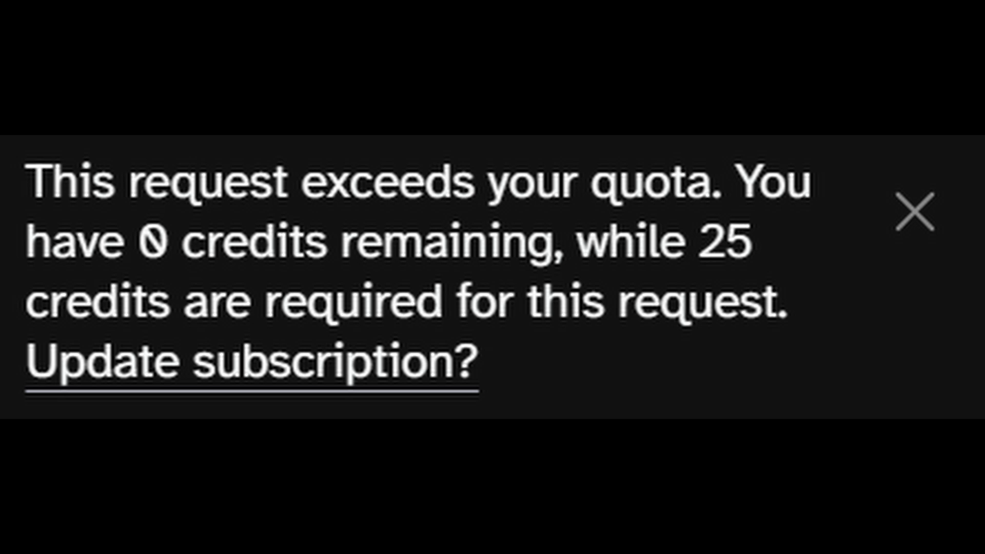
# Download the Git 2.46.0 64-bit installer from git-scm.com and move to the FFmpeg site
pyautogui.click(918, 210)
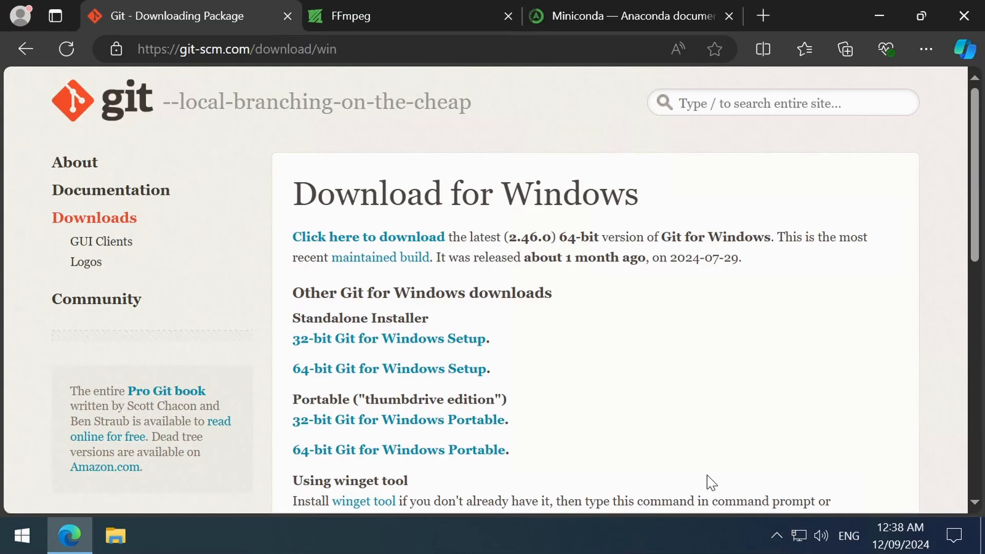
pyautogui.moveTo(369, 237)
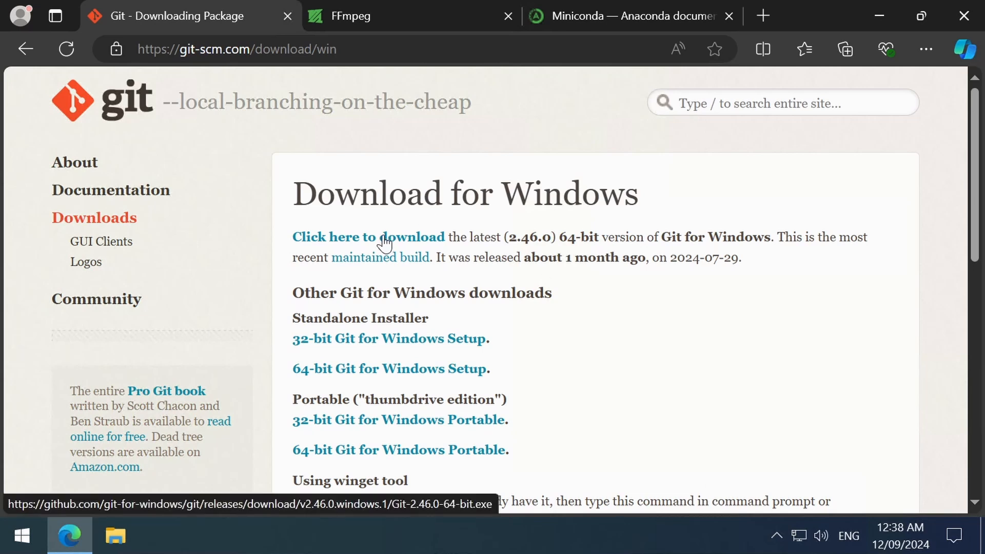
pyautogui.click(368, 237)
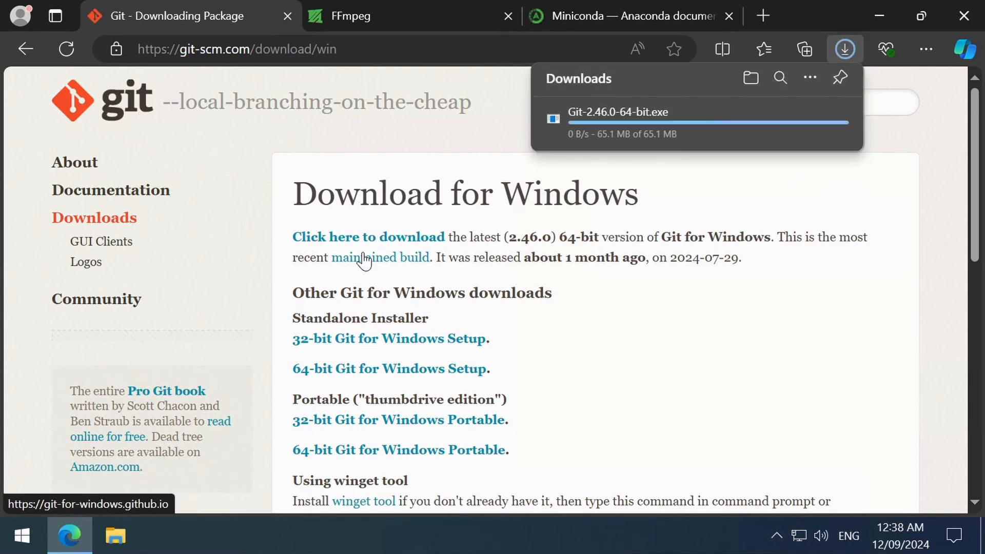
pyautogui.click(352, 15)
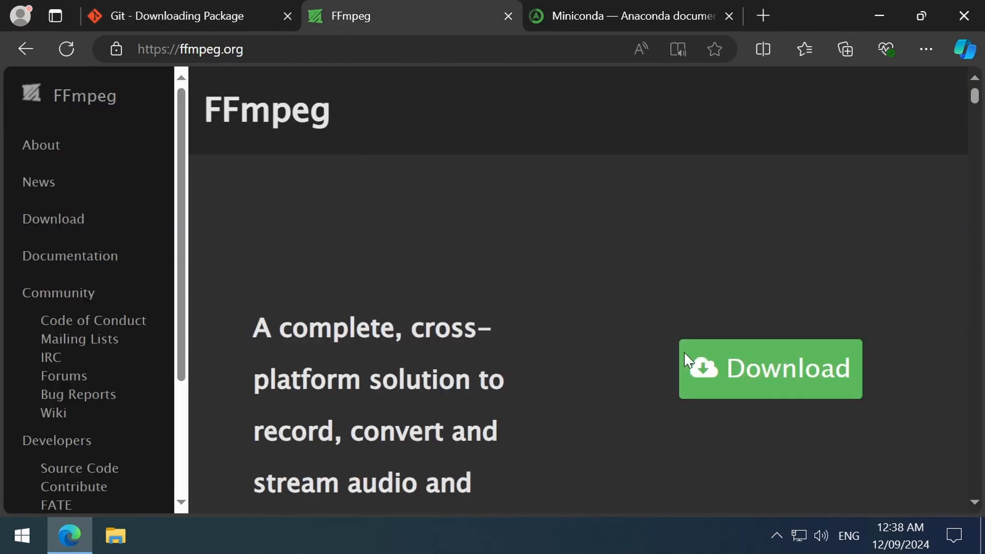
# Download ffmpeg-release-essentials.7z (7.0.2) from the gyan.dev Windows builds page
pyautogui.click(771, 368)
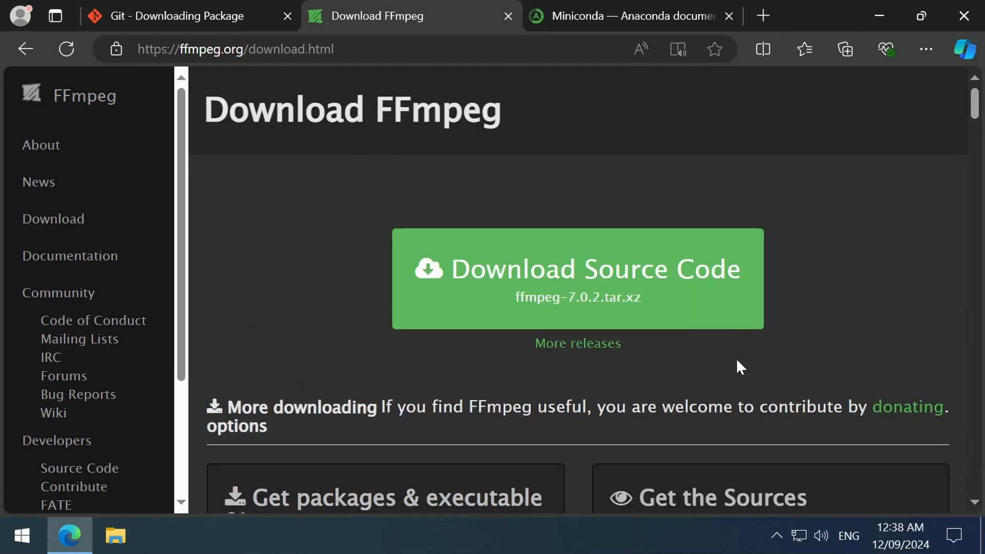
pyautogui.moveTo(343, 376)
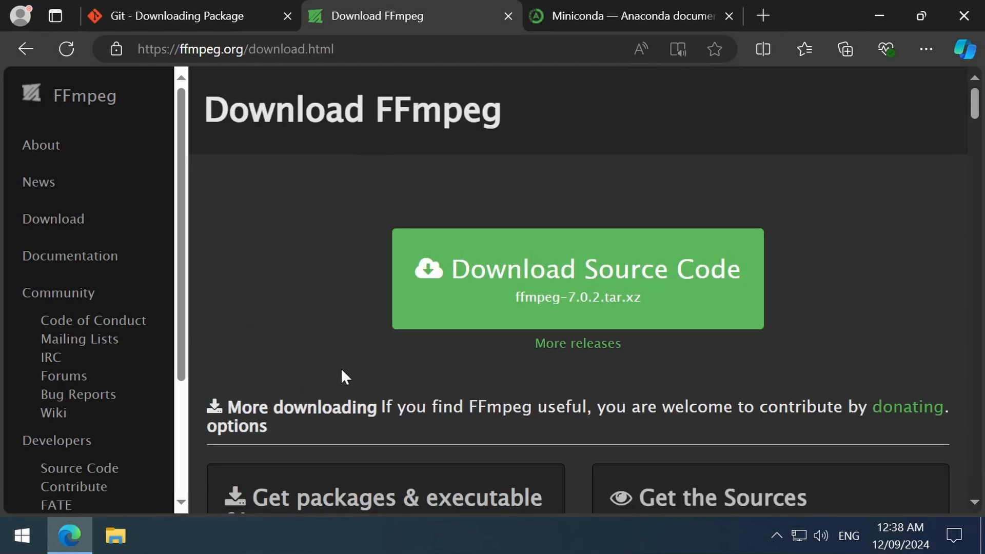
pyautogui.scroll(-3)
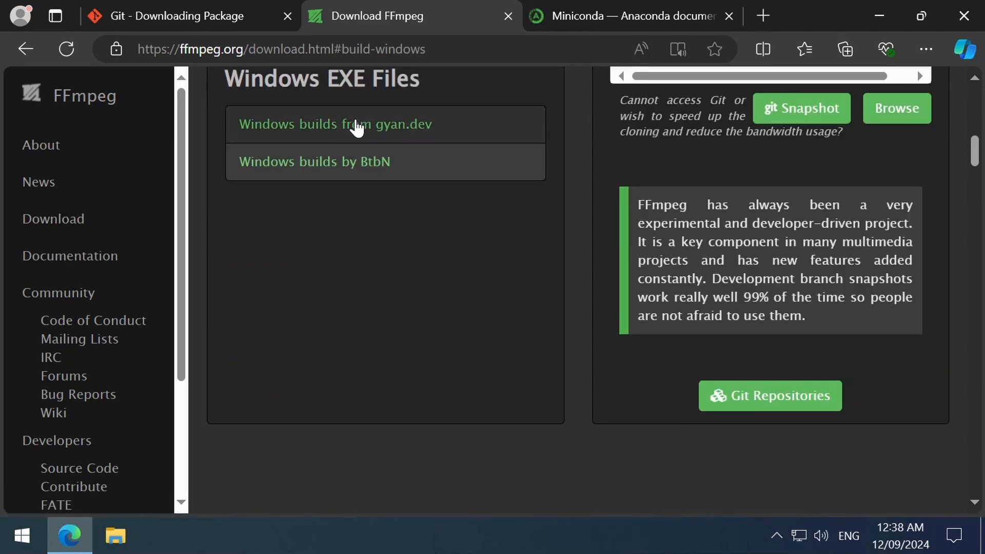
pyautogui.click(336, 124)
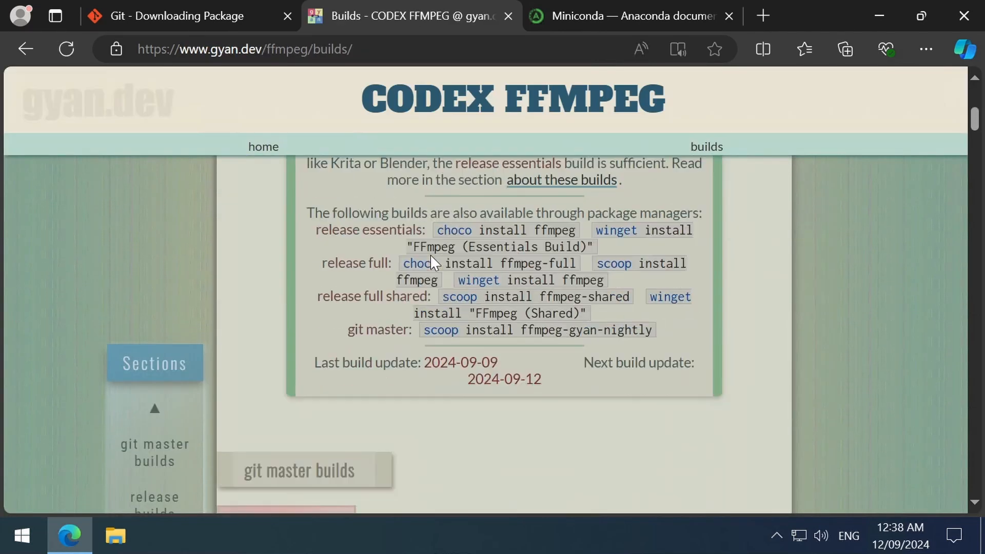
pyautogui.scroll(-3)
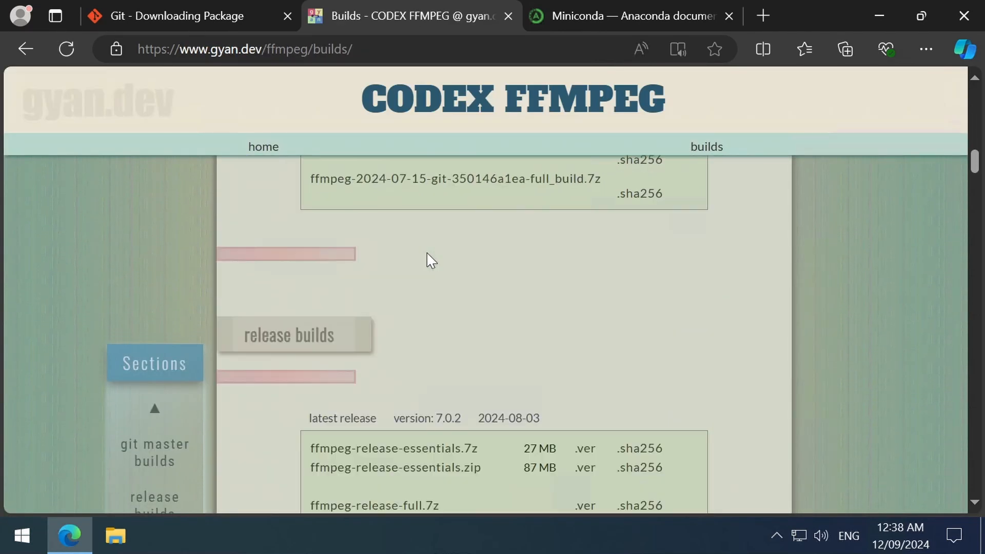
pyautogui.scroll(-3)
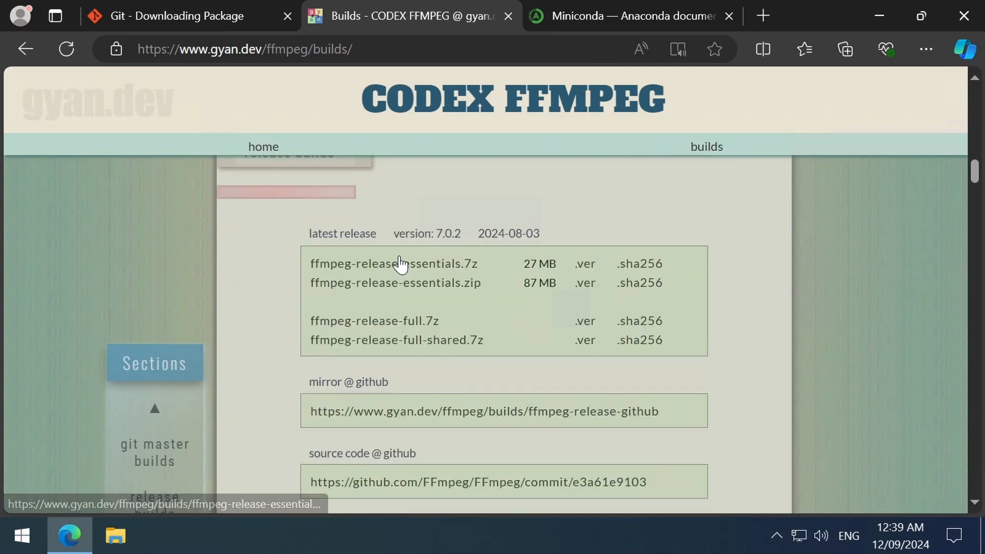
pyautogui.click(394, 264)
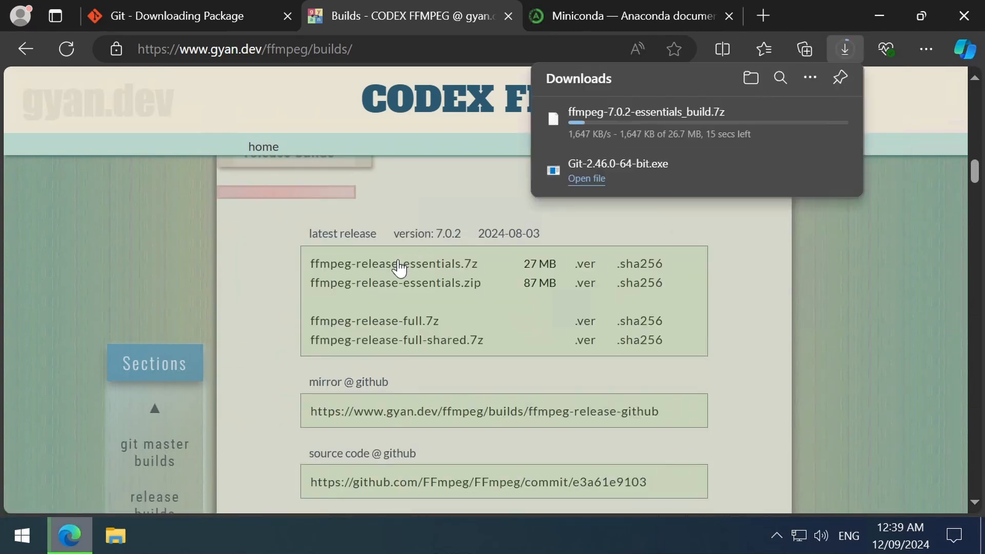
# Decline cookies, download the Miniconda3 Windows 64-bit installer and show the Downloads folder
pyautogui.click(628, 17)
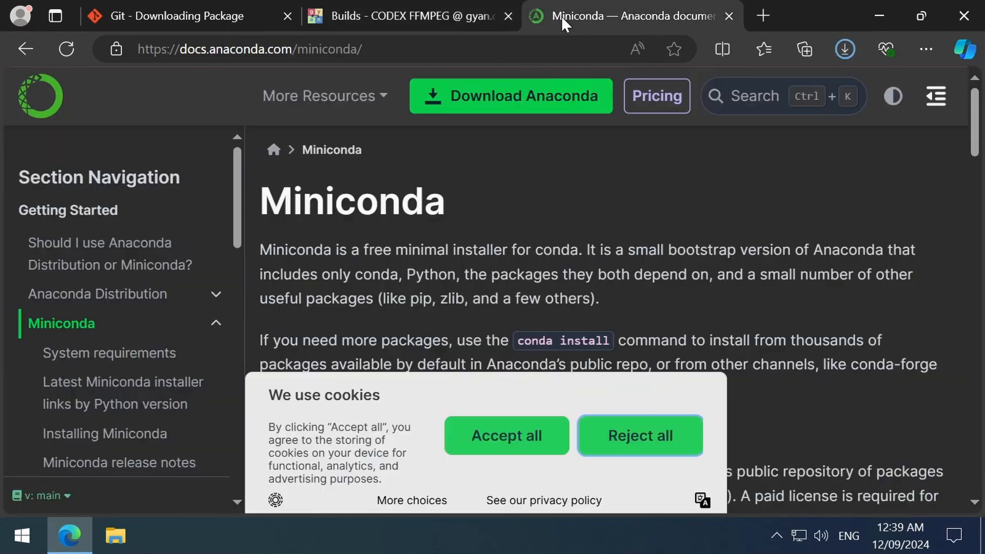
pyautogui.click(639, 435)
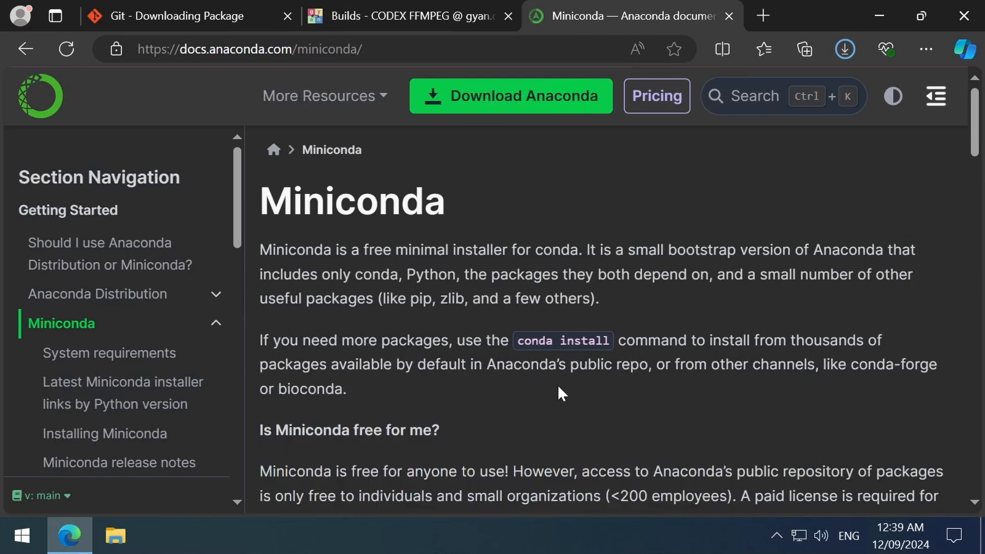
pyautogui.scroll(-3)
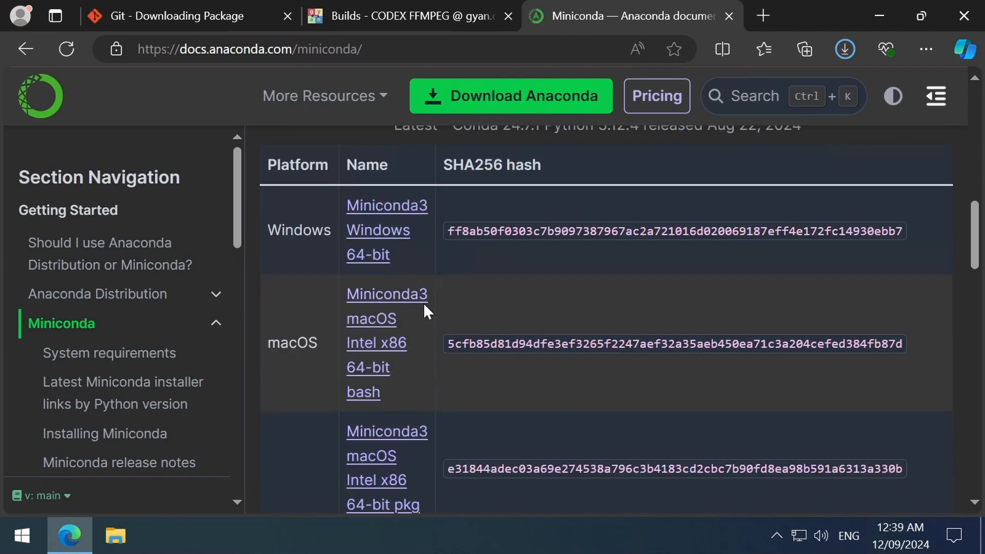
pyautogui.click(845, 49)
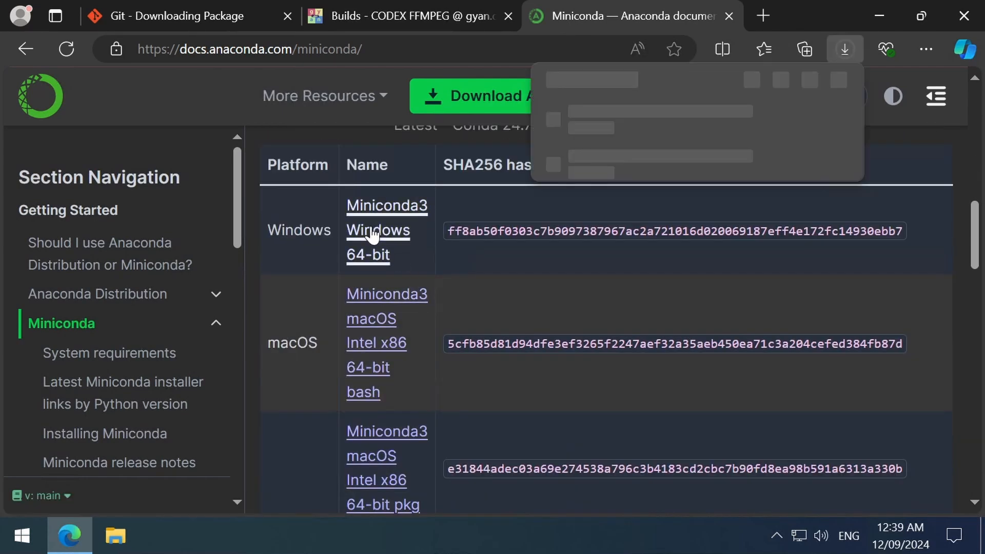
pyautogui.click(845, 50)
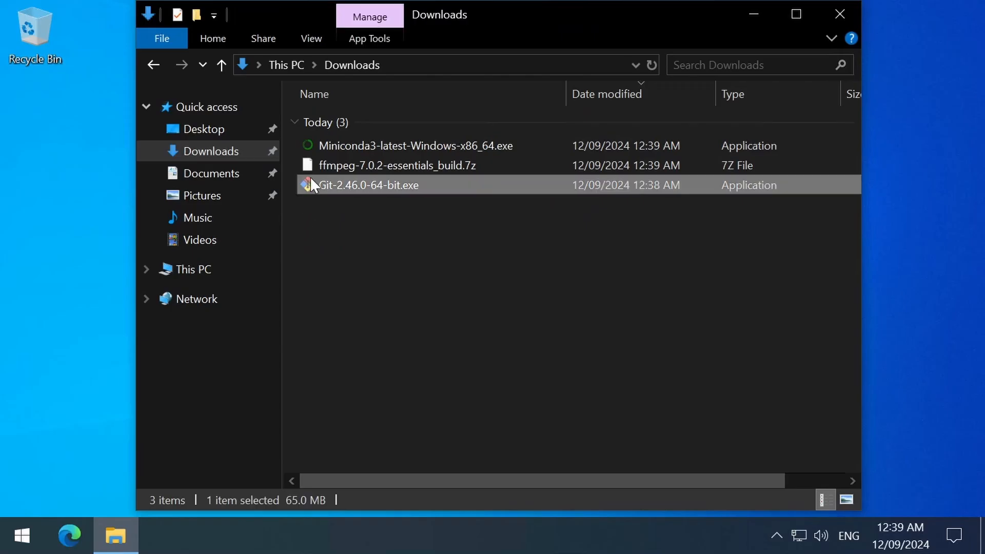
# Run Git-2.46.0-64-bit.exe keeping default components, Vim editor, bundled OpenSSH and MinTTY
pyautogui.doubleClick(368, 185)
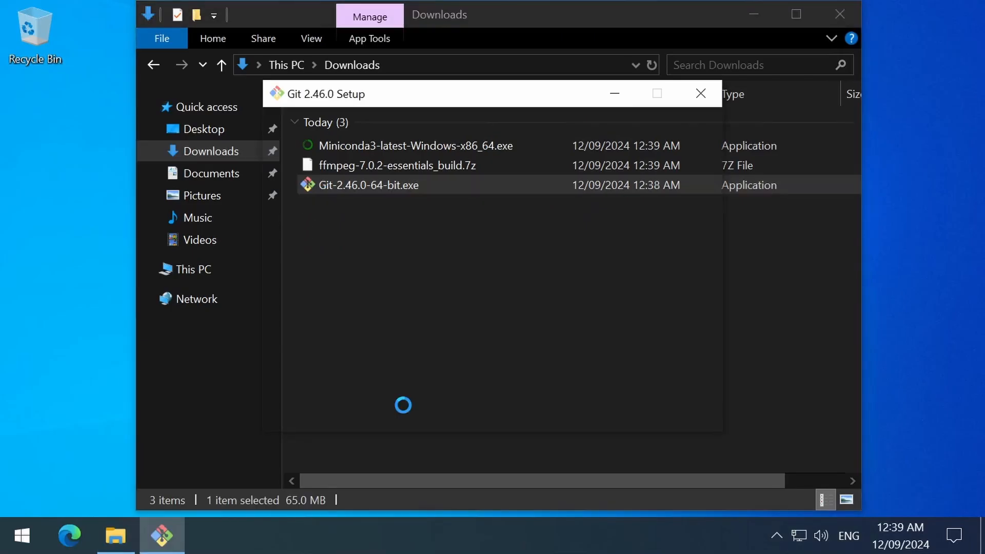
pyautogui.click(598, 412)
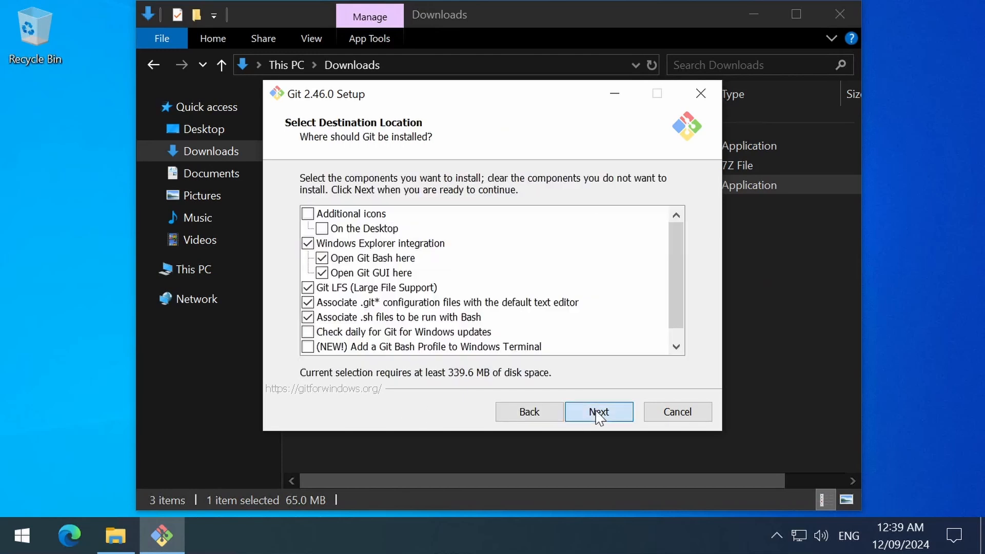
pyautogui.click(597, 412)
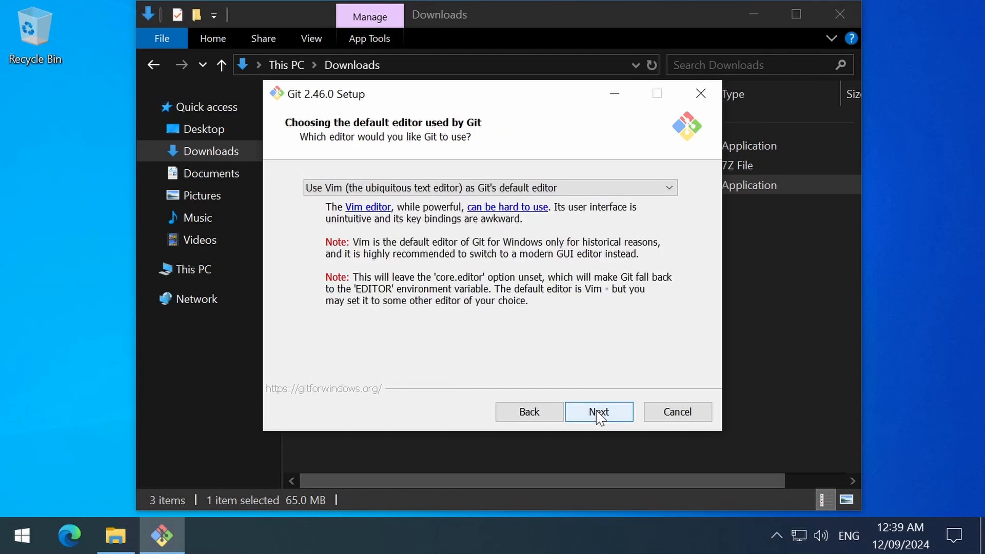
pyautogui.click(599, 412)
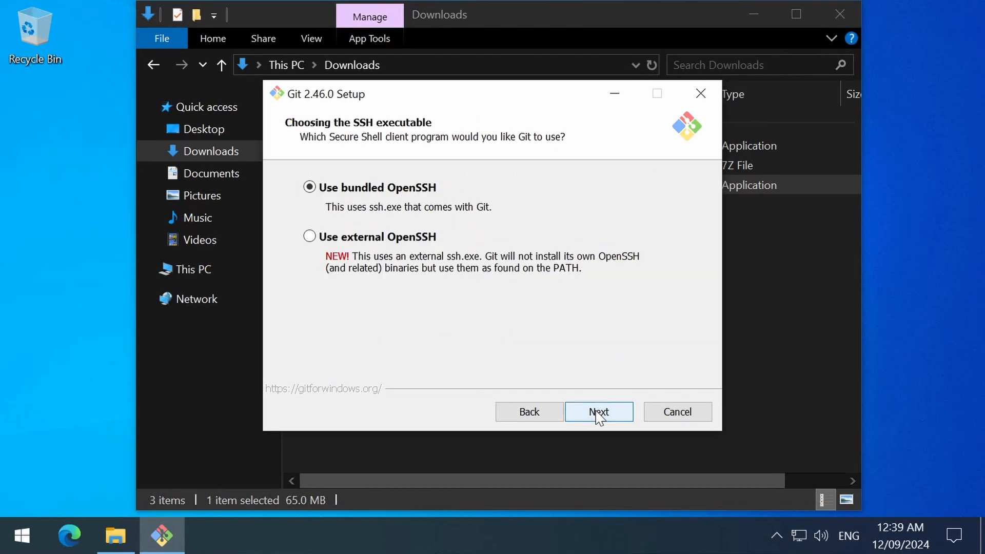
pyautogui.click(598, 412)
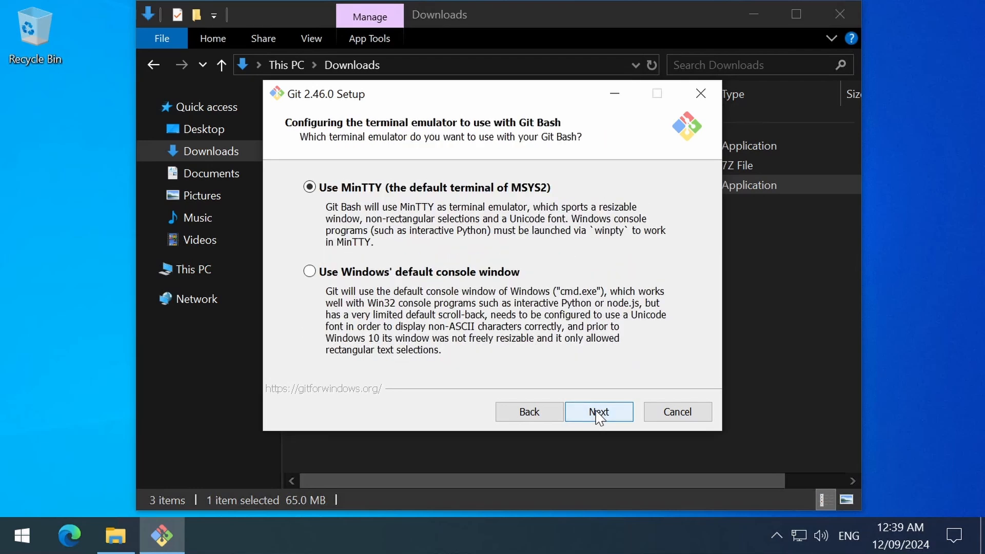
pyautogui.click(599, 412)
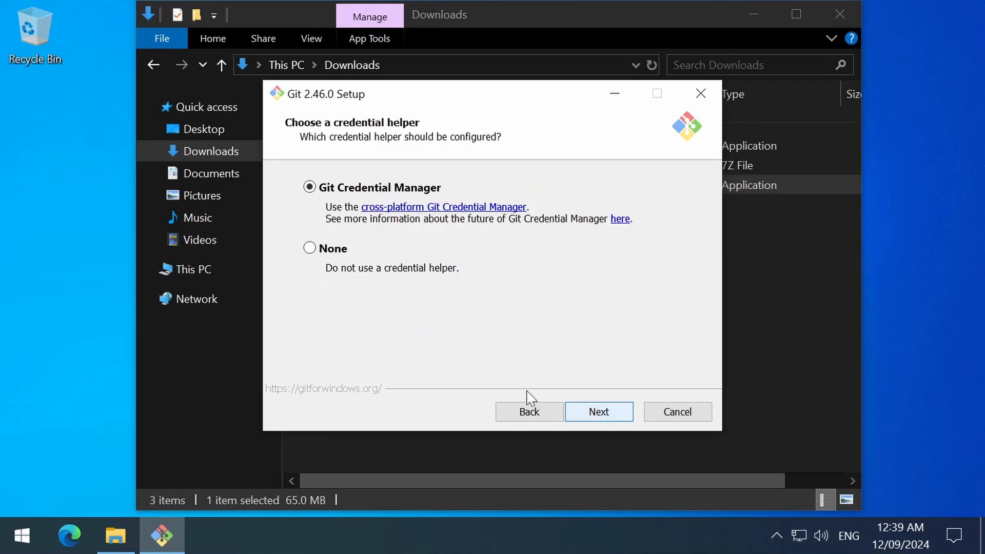
# Choose no credential helper and continue the Git install, then act on the FFmpeg archive
pyautogui.click(309, 248)
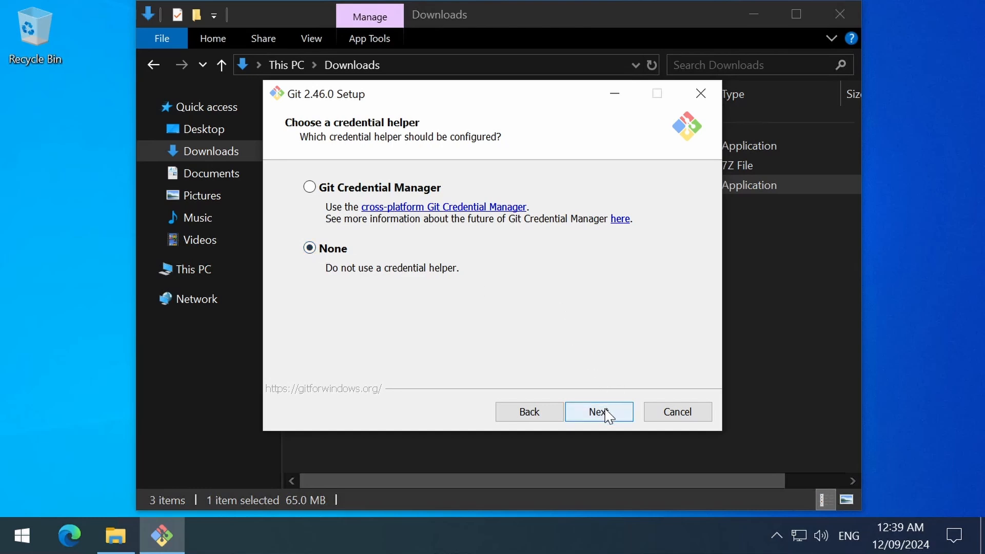
pyautogui.click(598, 411)
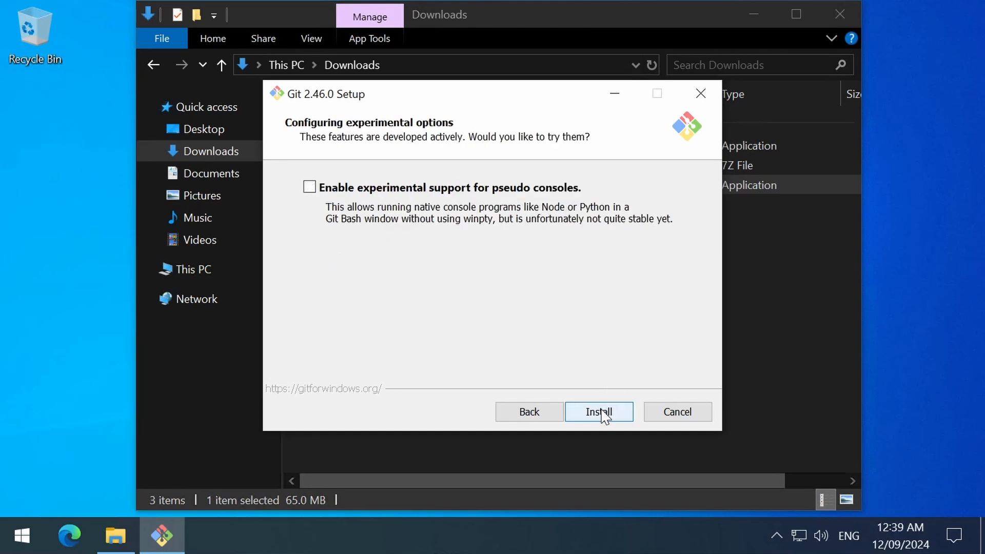
pyautogui.rightClick(332, 165)
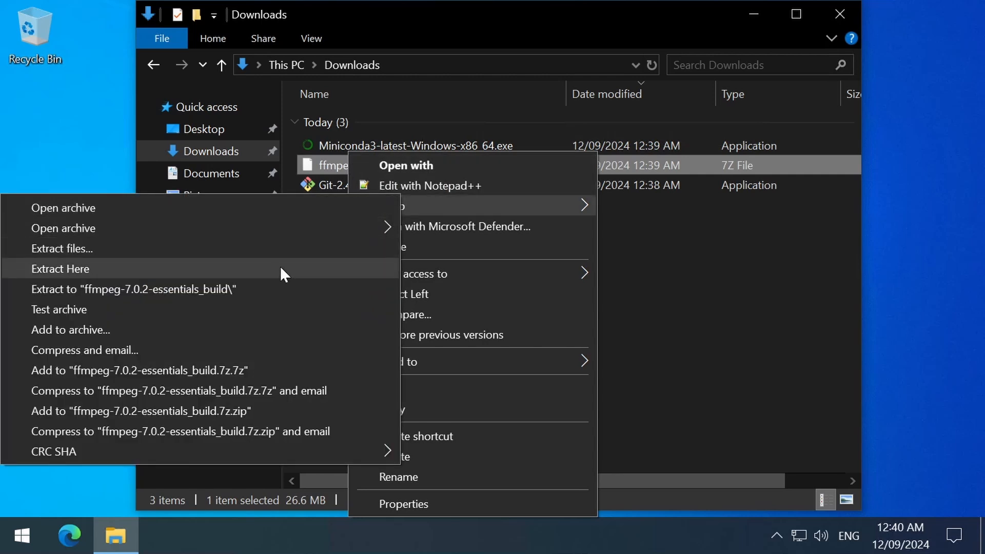
# Extract the FFmpeg archive into Downloads and browse to ffmpeg-7.0.2-essentials_build\bin
pyautogui.click(61, 269)
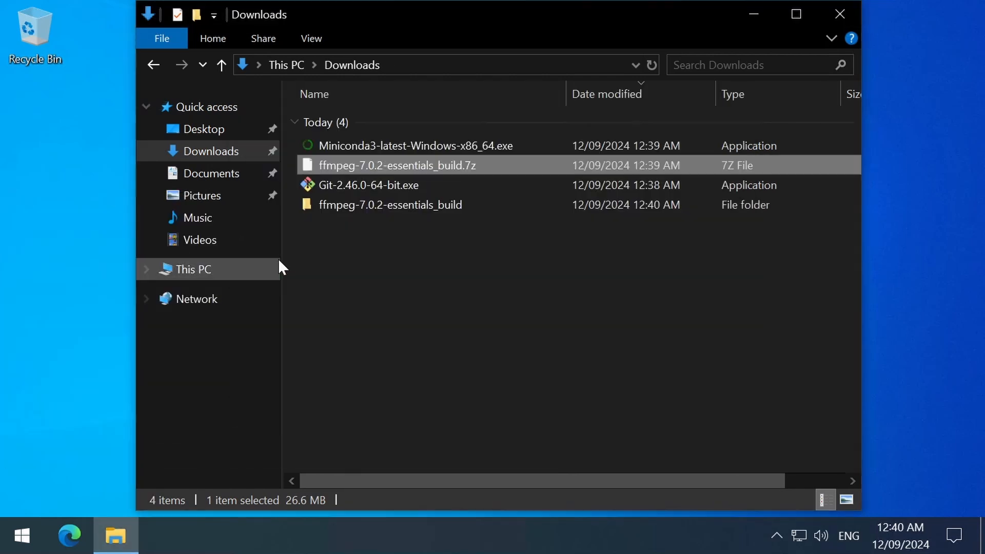
pyautogui.doubleClick(390, 206)
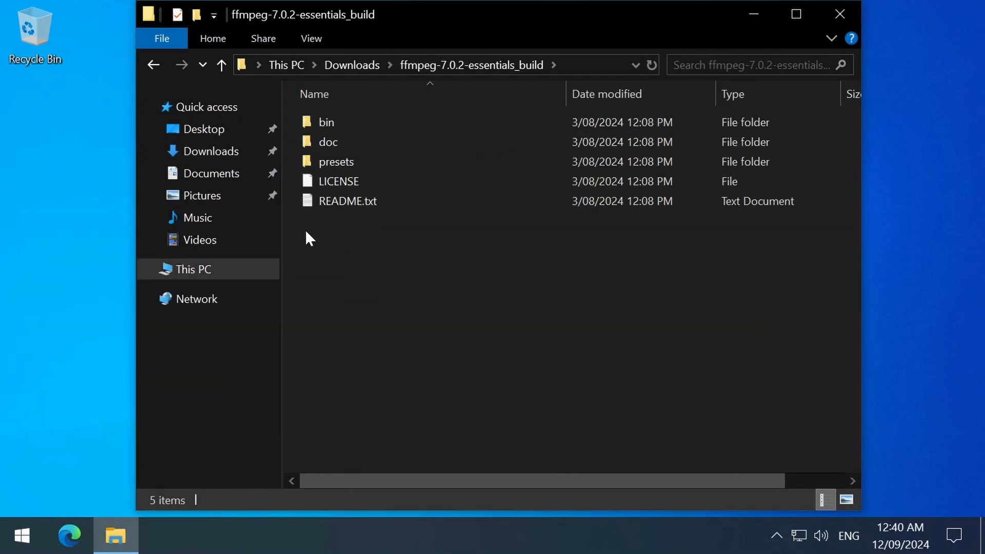
pyautogui.doubleClick(325, 122)
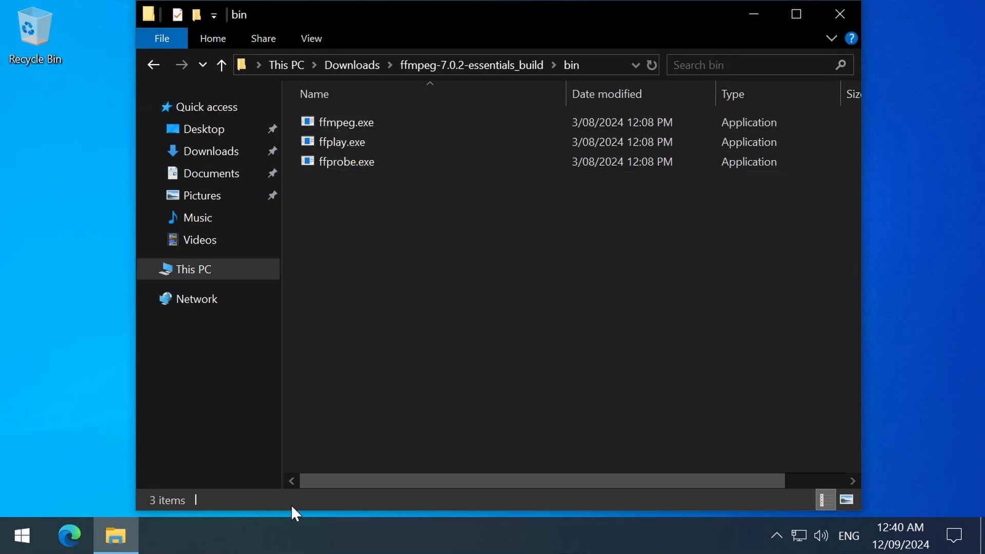
pyautogui.click(434, 64)
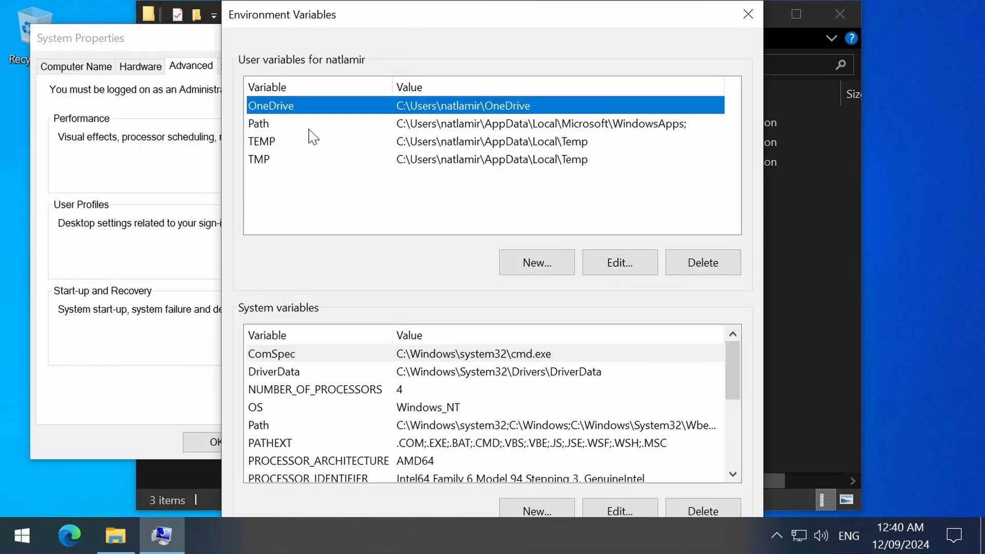
# Add the ffmpeg bin folder to the Path variable and run ffmpeg in cmd to confirm 7.0.2
pyautogui.click(618, 262)
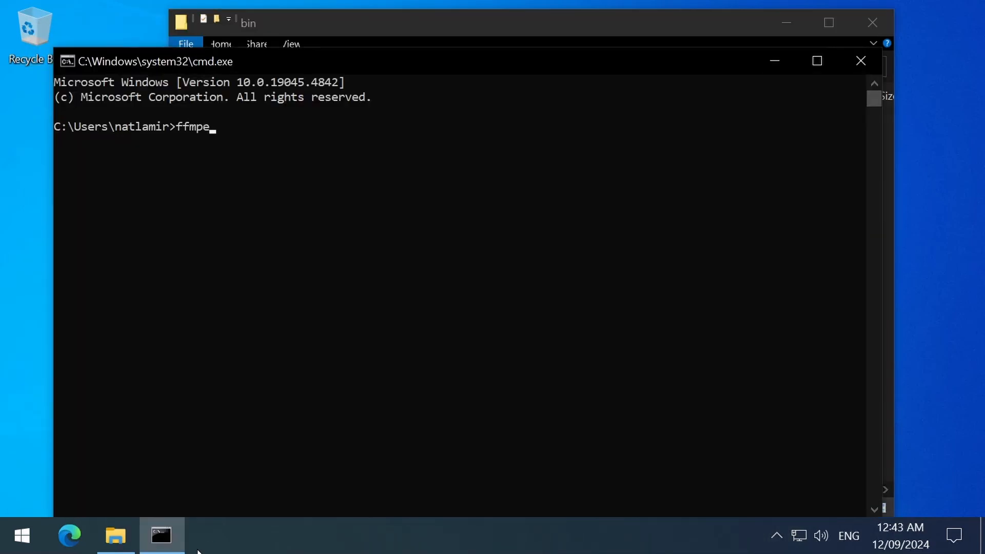
pyautogui.press('Return')
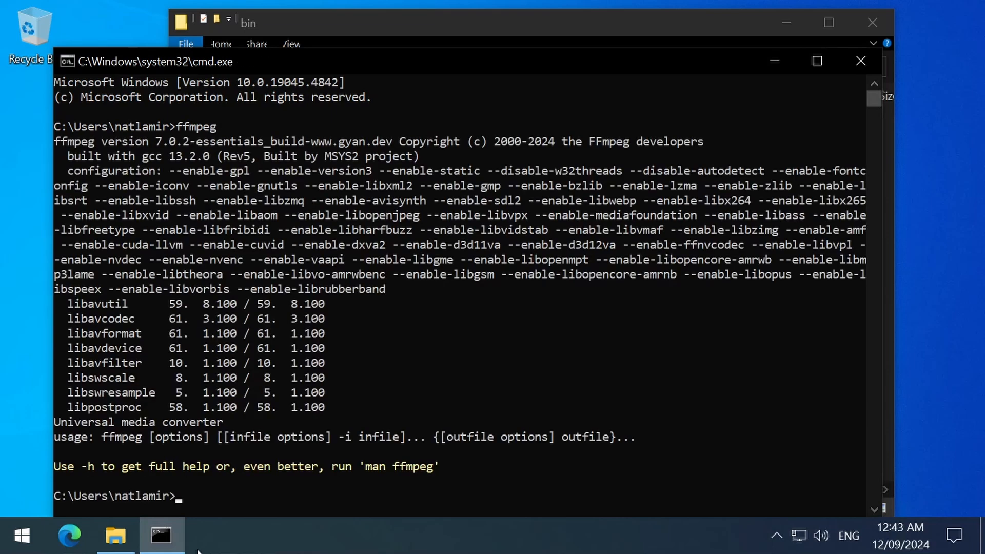
# Install Miniconda3 for just this user from the downloaded installer
pyautogui.click(115, 536)
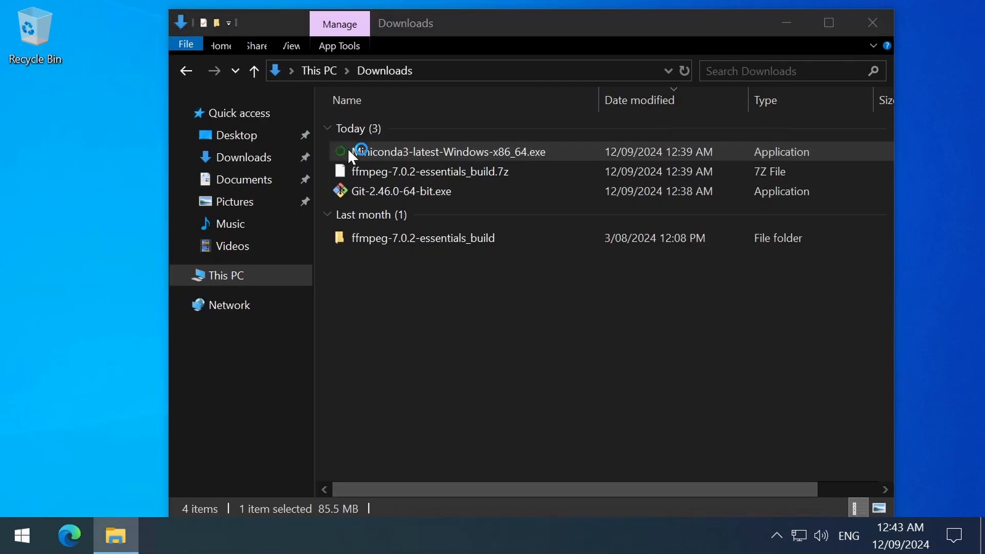
pyautogui.doubleClick(448, 152)
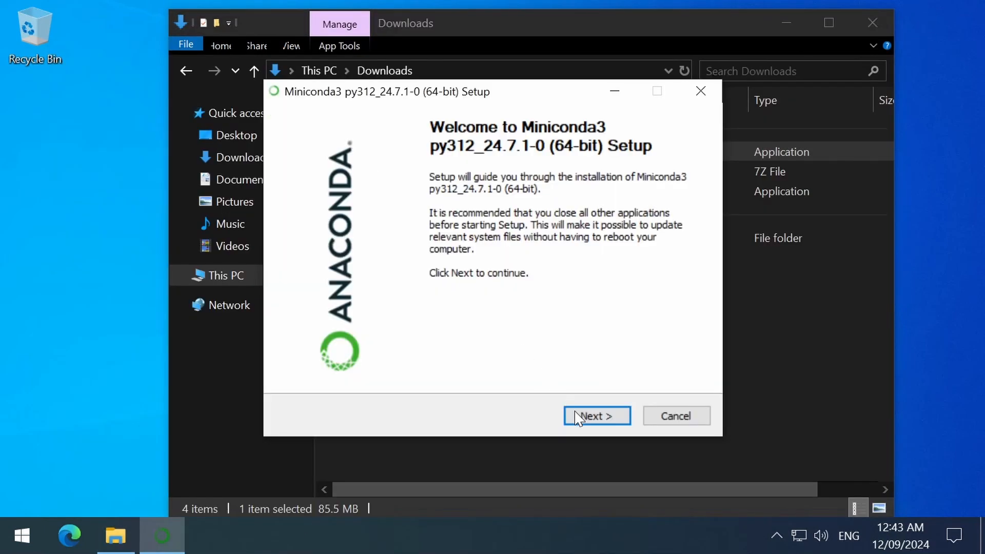
pyautogui.click(596, 416)
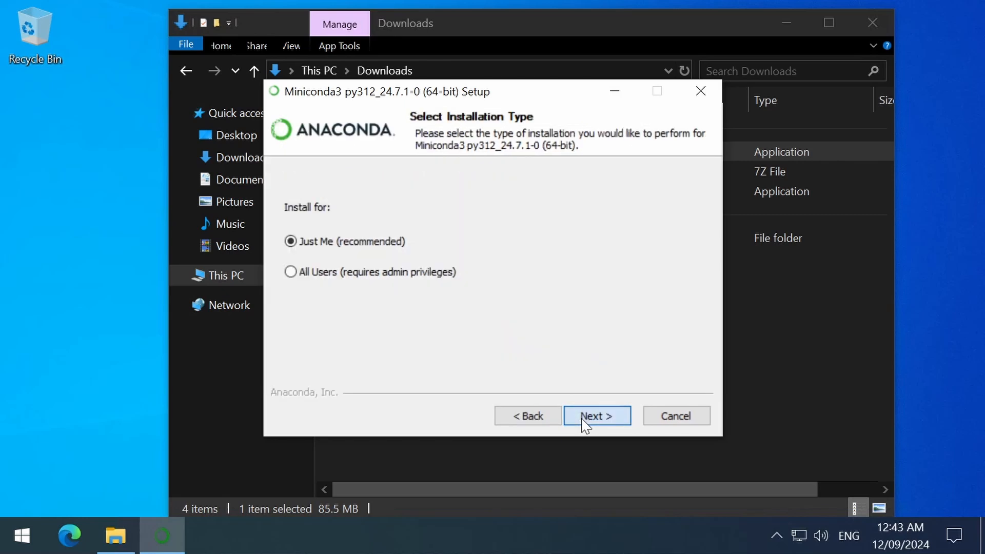
pyautogui.click(595, 416)
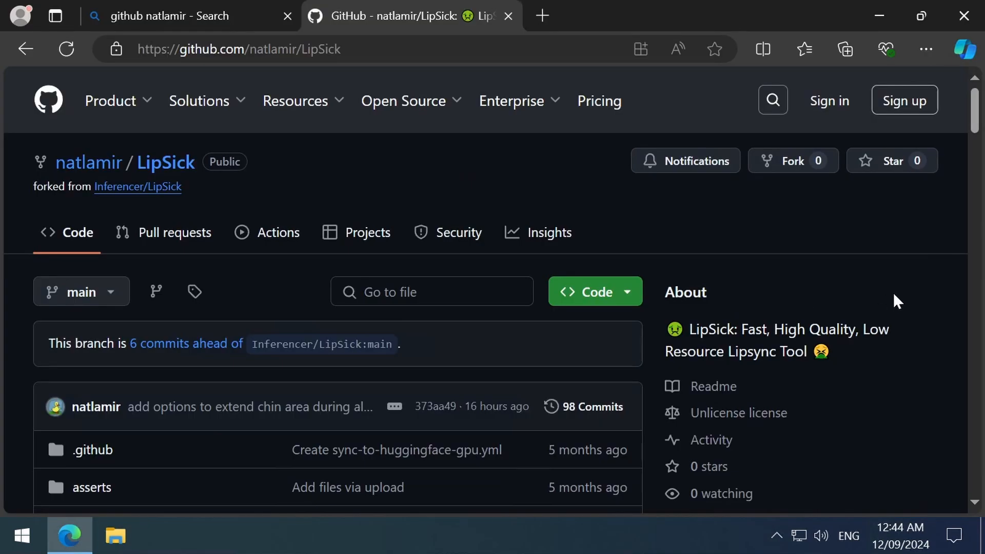
pyautogui.moveTo(494, 194)
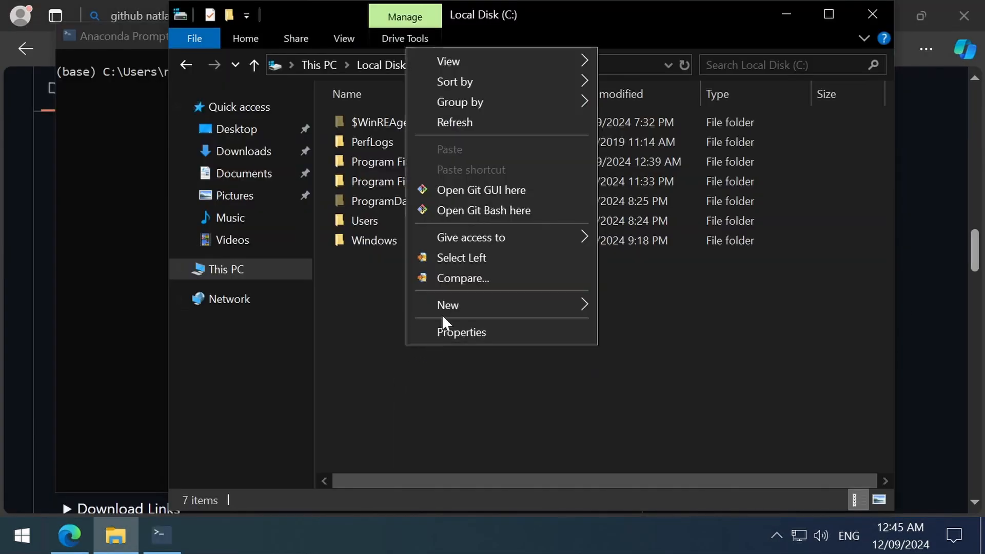
# Create the C:\ai folder and move the Anaconda Prompt into C:\ai
pyautogui.click(448, 304)
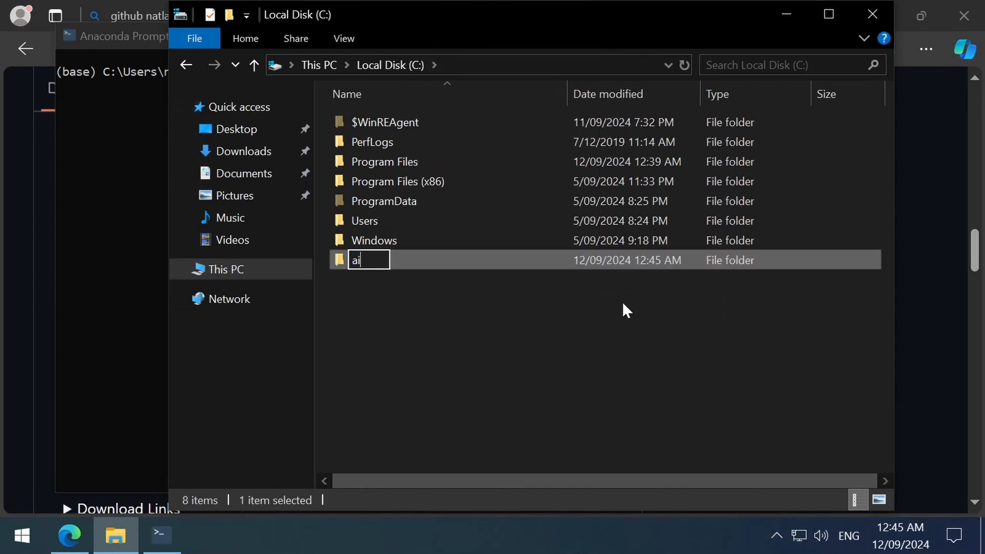
pyautogui.click(160, 536)
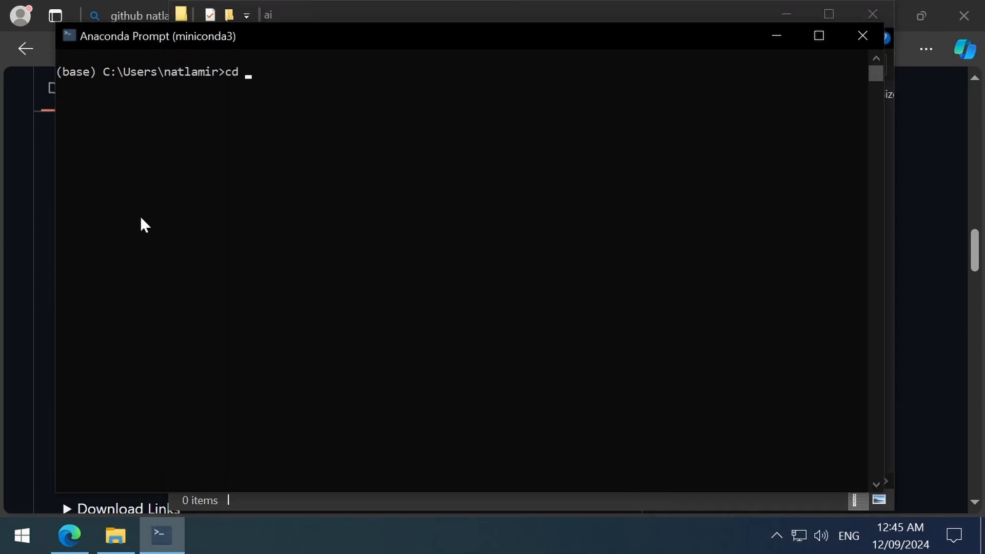
pyautogui.press('Return')
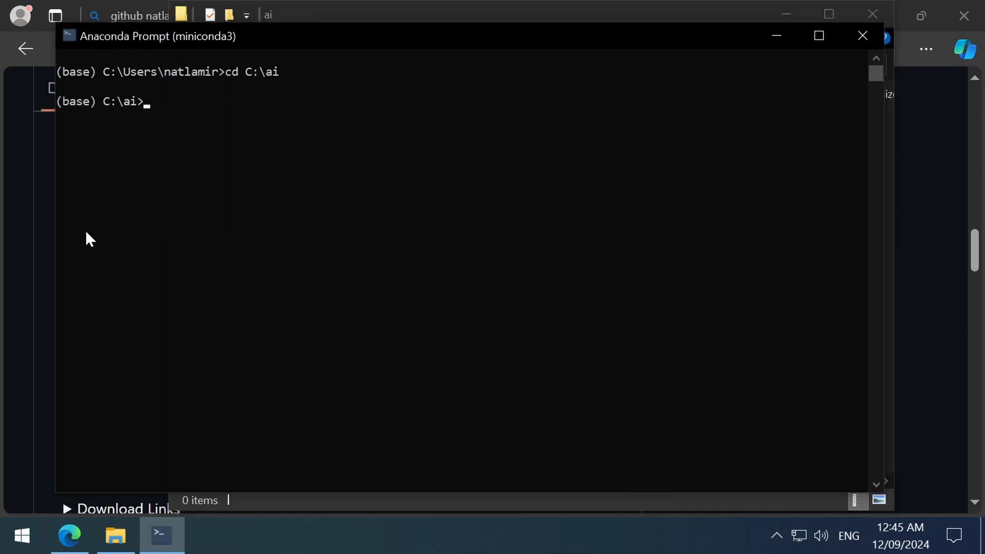
pyautogui.click(68, 536)
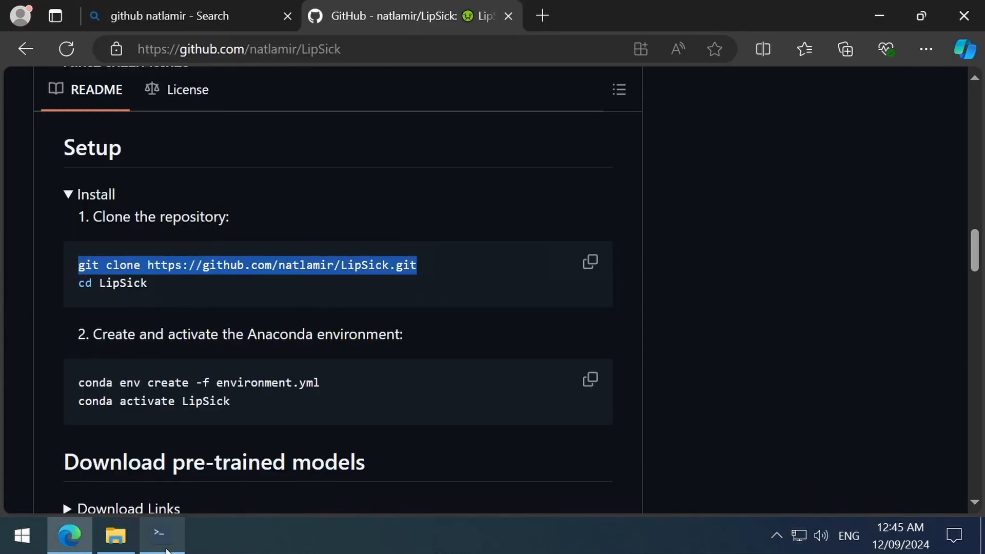
# Clone github.com/natlamir/LipSick into C:\ai and run conda env create -f environment.yml
pyautogui.click(160, 536)
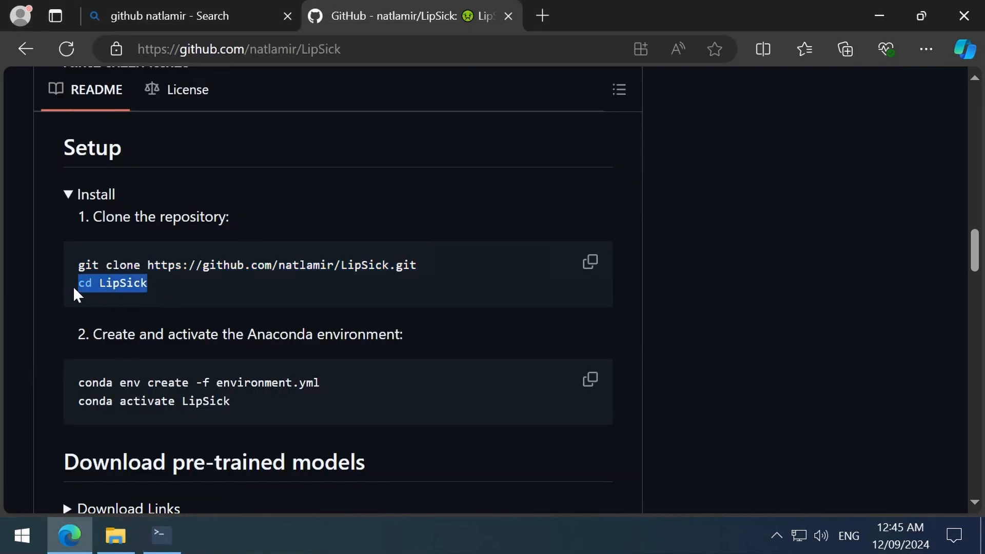
pyautogui.click(161, 535)
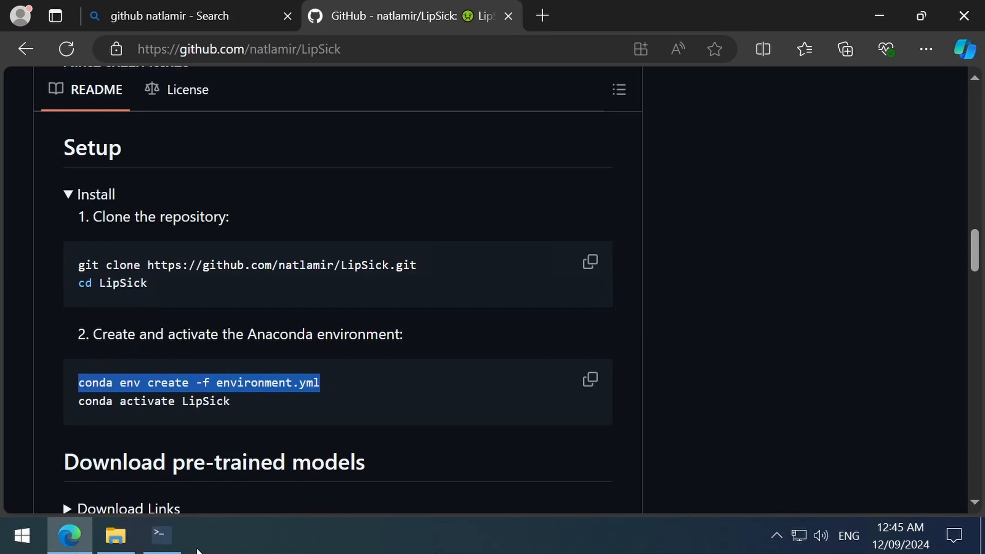
pyautogui.click(161, 535)
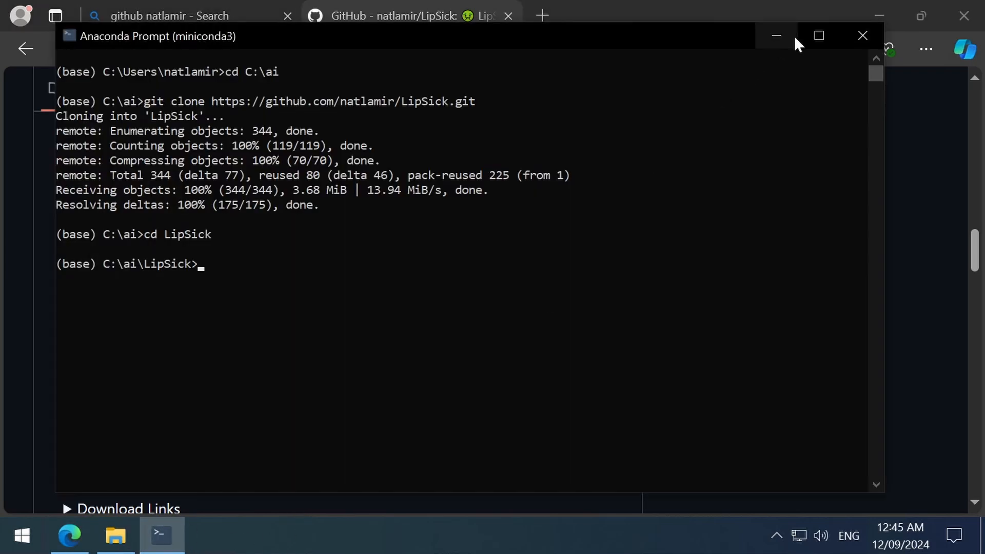
pyautogui.click(818, 36)
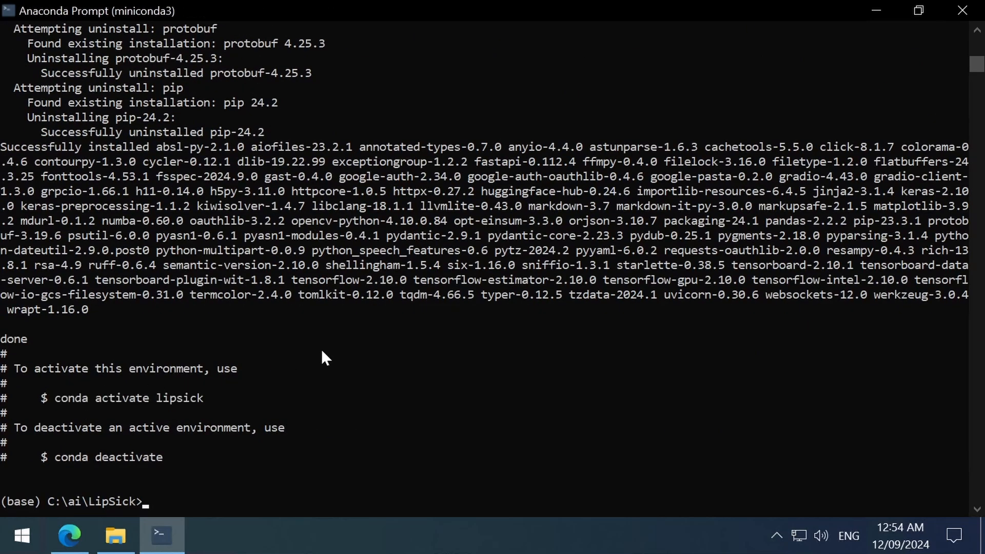
# Download the LipSick model files into asserts and models, and copy the python app.py command
pyautogui.click(69, 536)
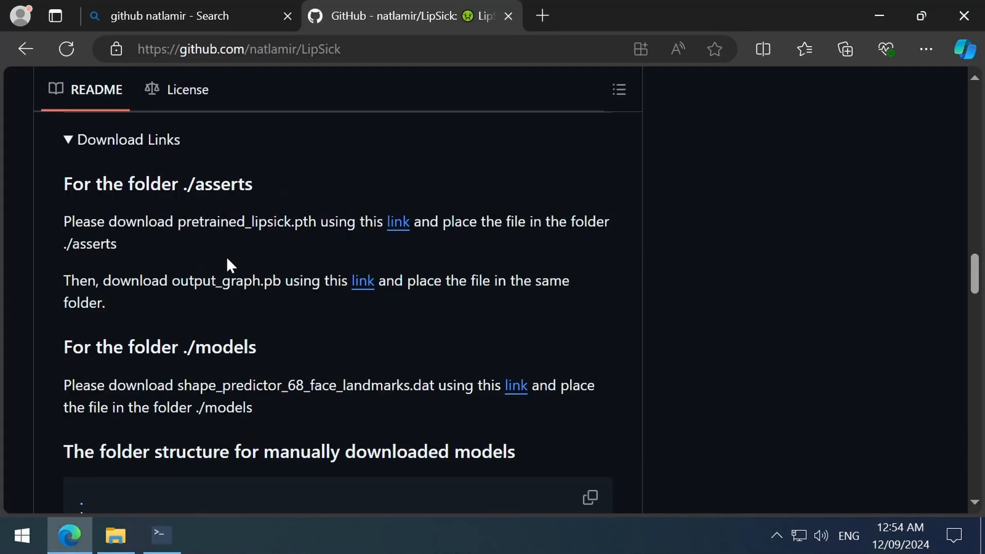
pyautogui.click(398, 222)
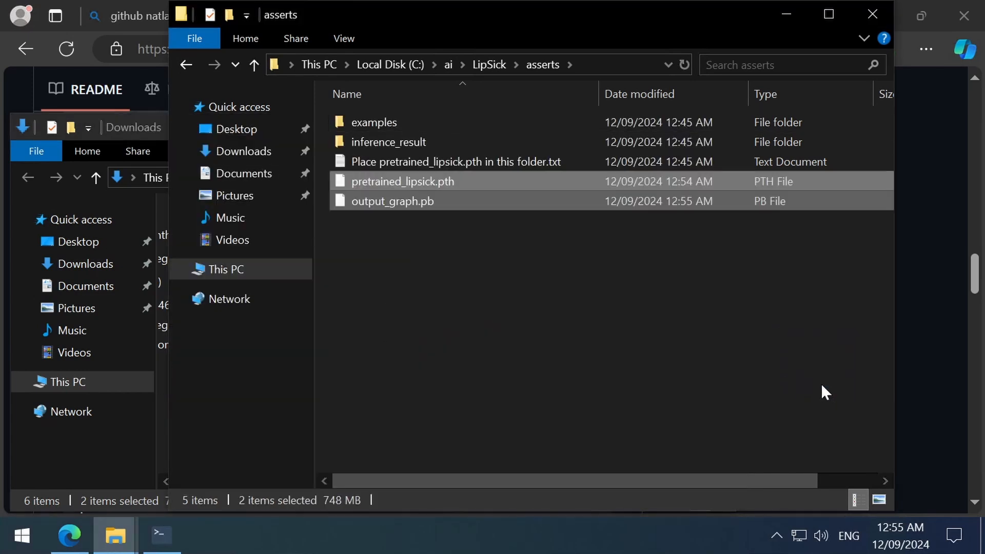
pyautogui.moveTo(908, 393)
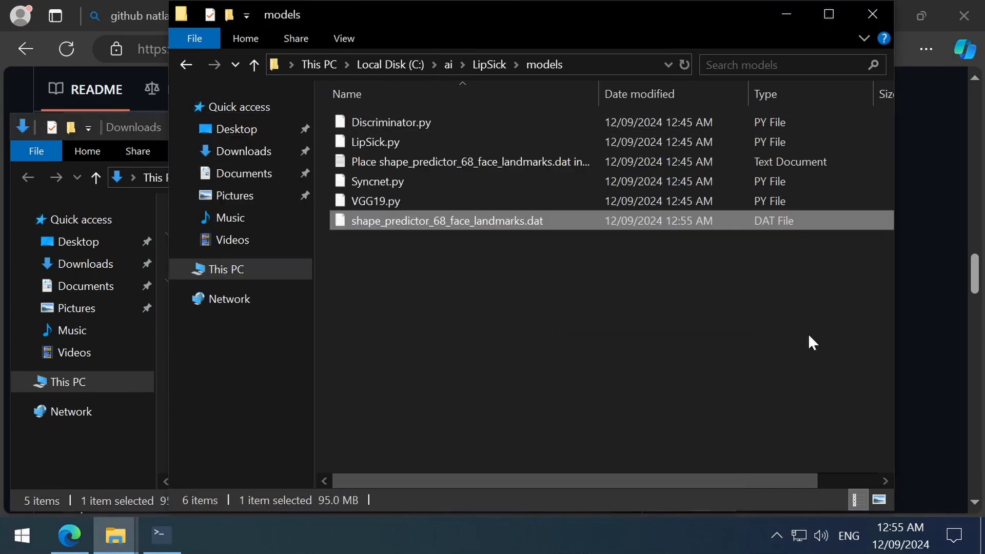
pyautogui.click(591, 408)
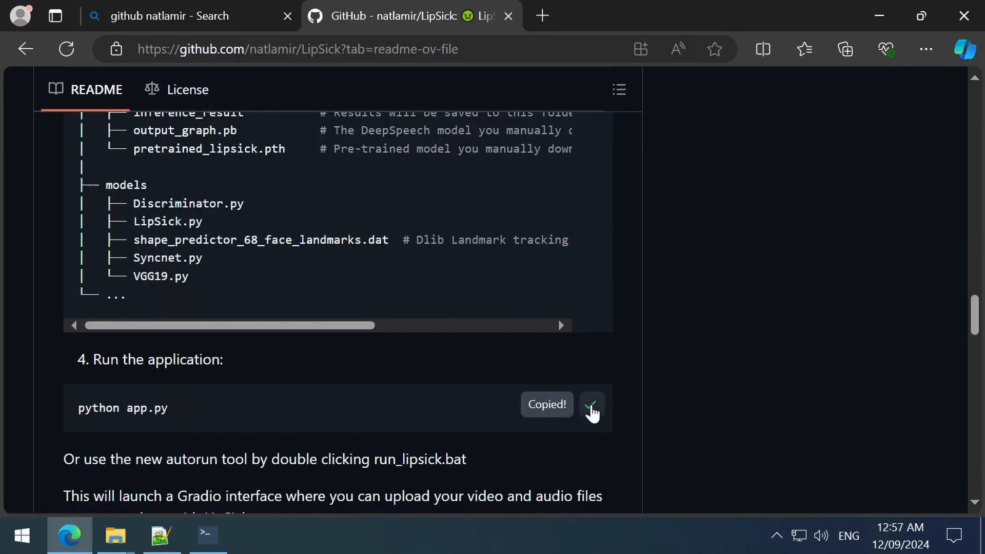
pyautogui.click(206, 536)
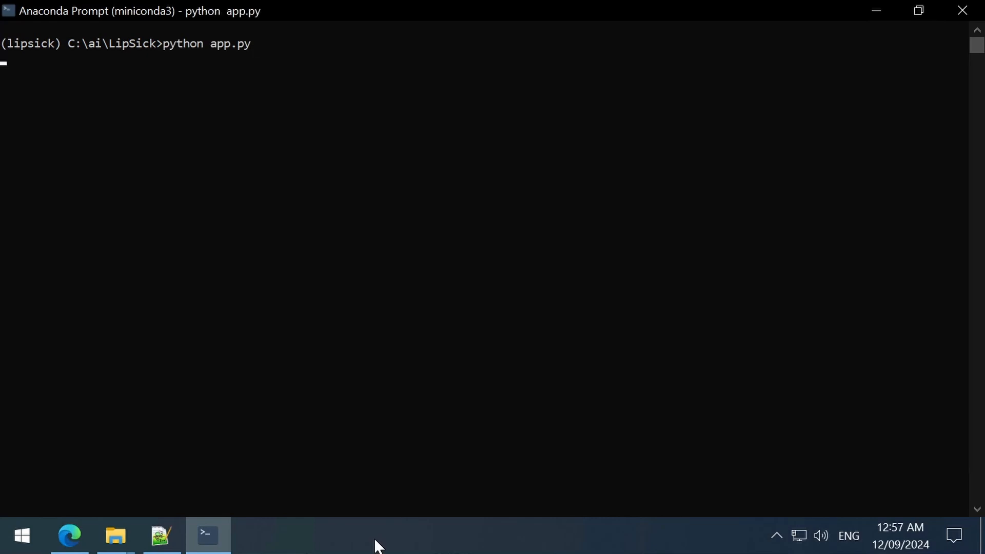
pyautogui.click(68, 536)
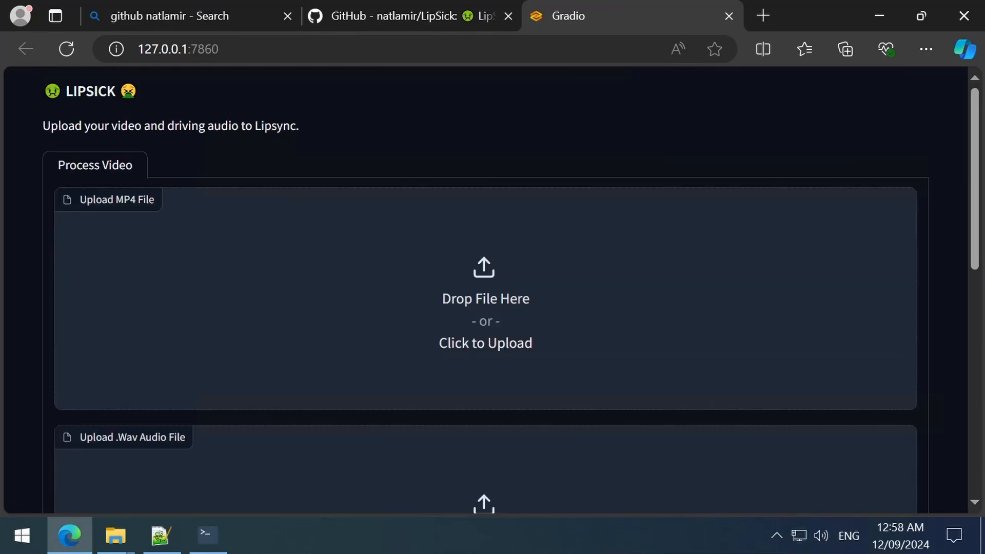
pyautogui.scroll(-3)
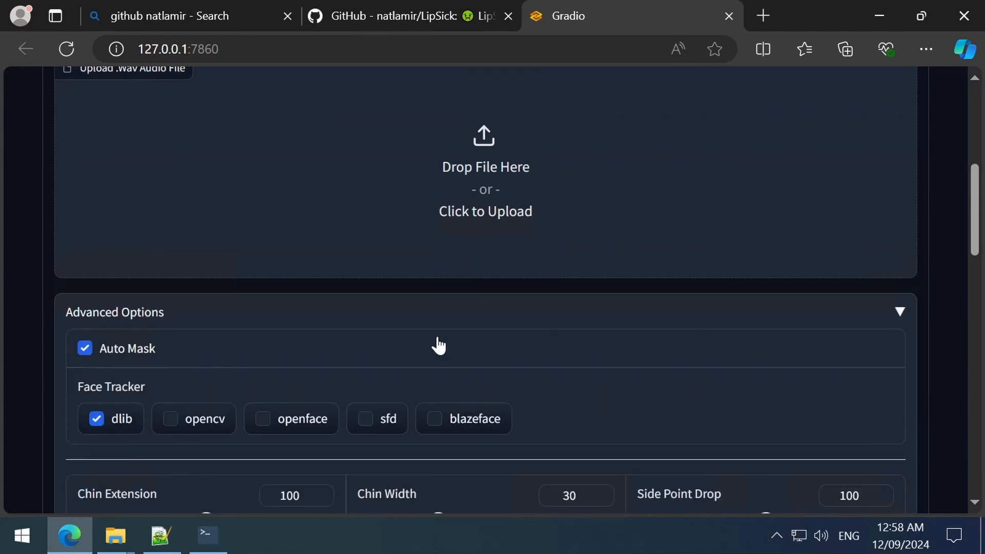
pyautogui.moveTo(85, 349)
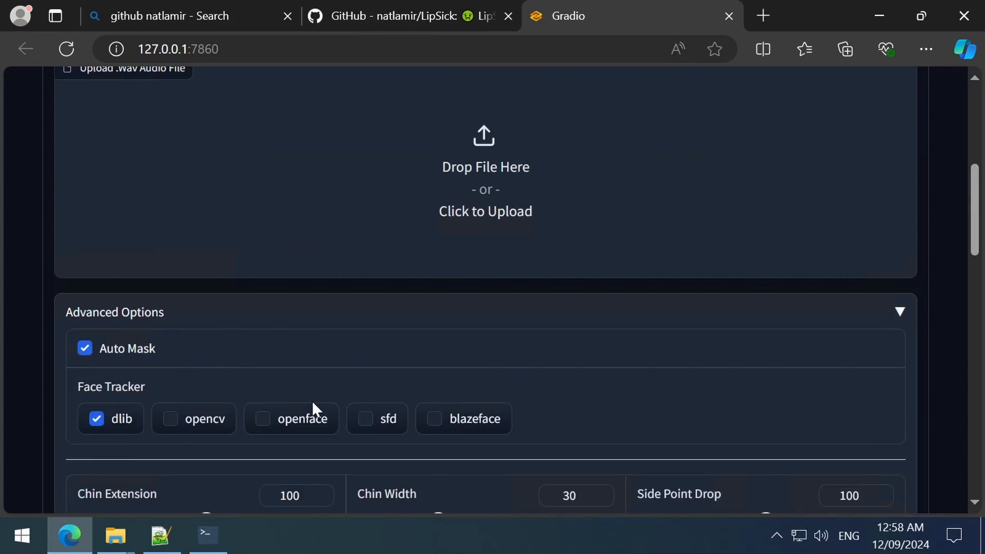
pyautogui.moveTo(290, 419)
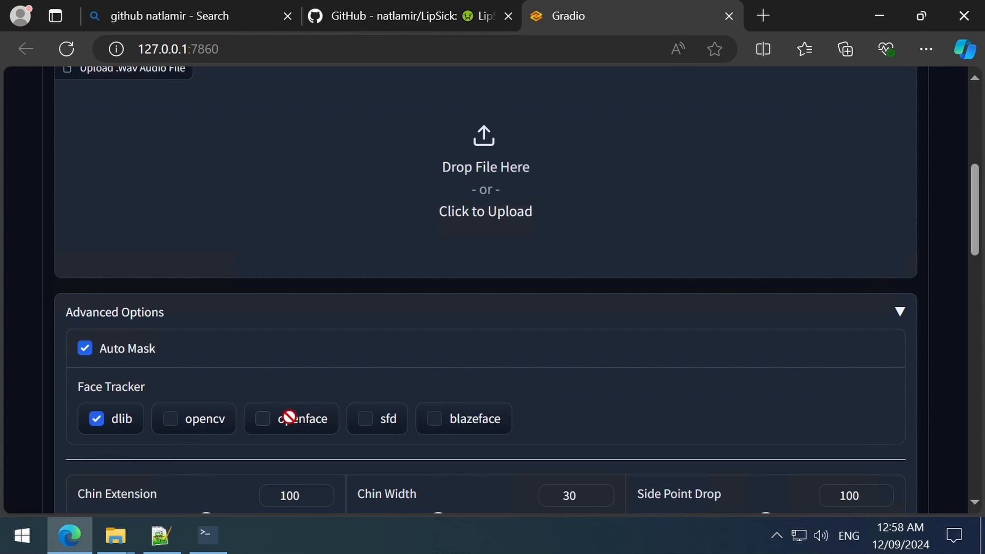
pyautogui.moveTo(163, 430)
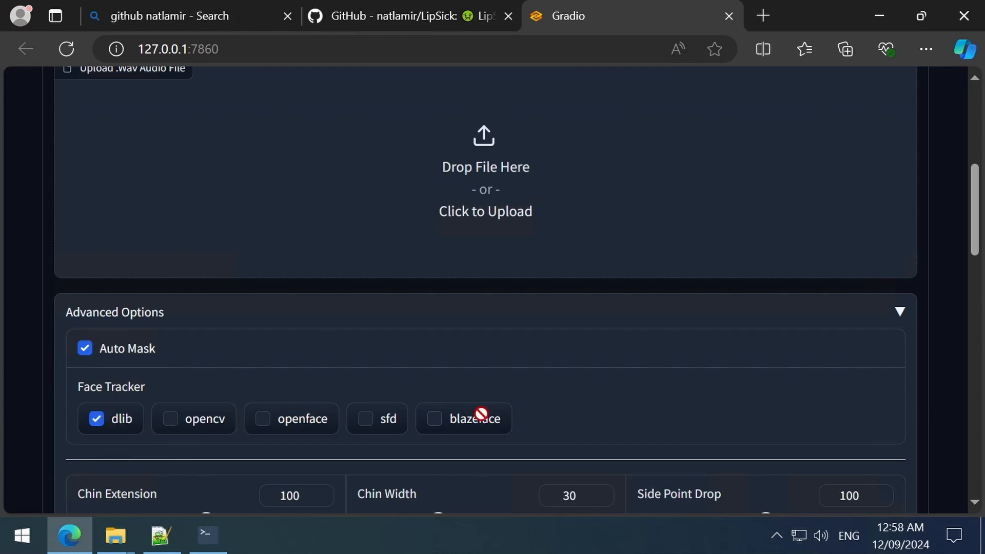
pyautogui.moveTo(622, 342)
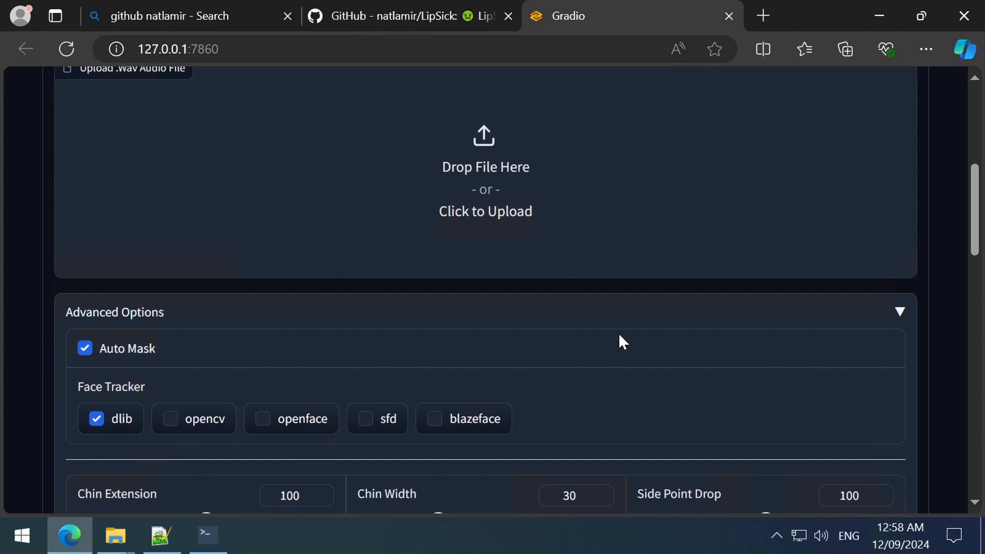
pyautogui.moveTo(646, 348)
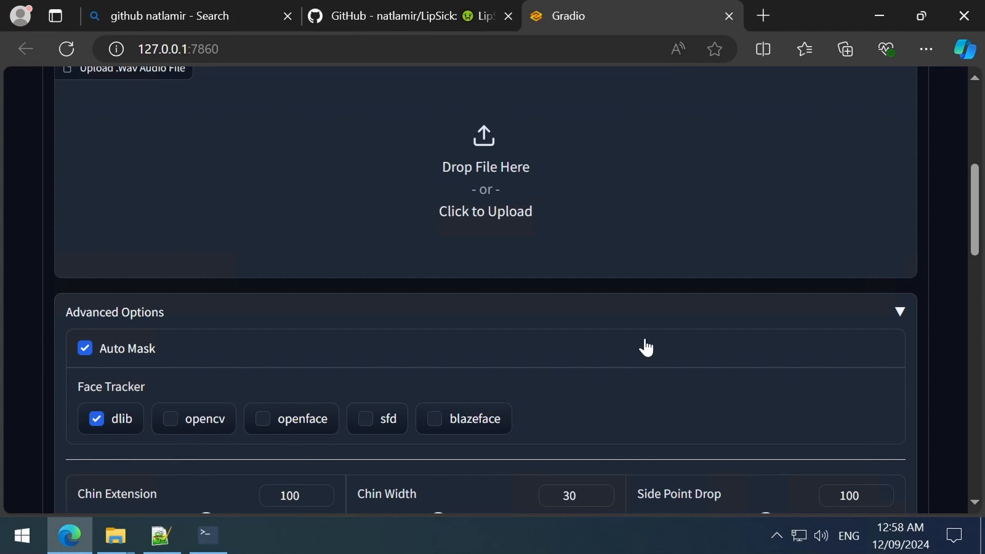
pyautogui.scroll(-3)
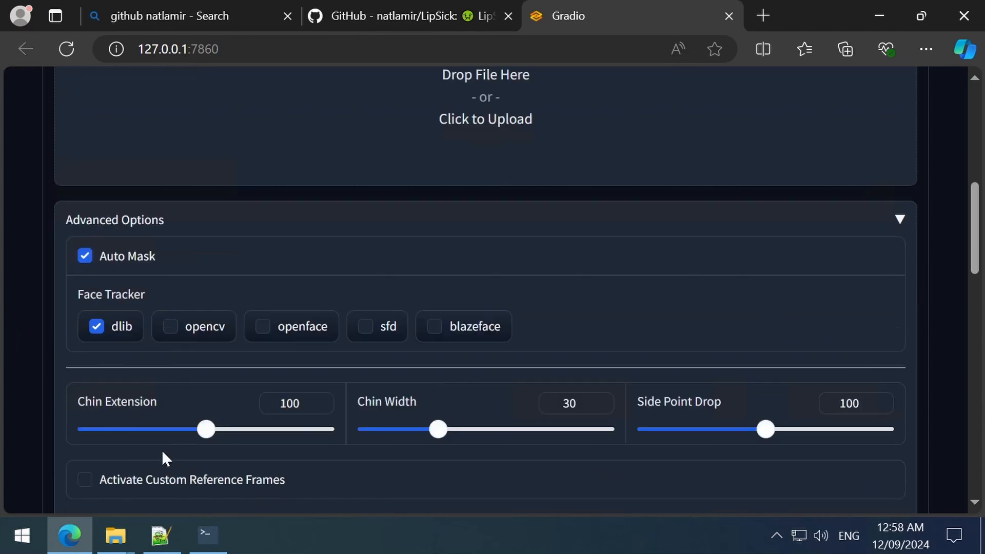
pyautogui.moveTo(209, 455)
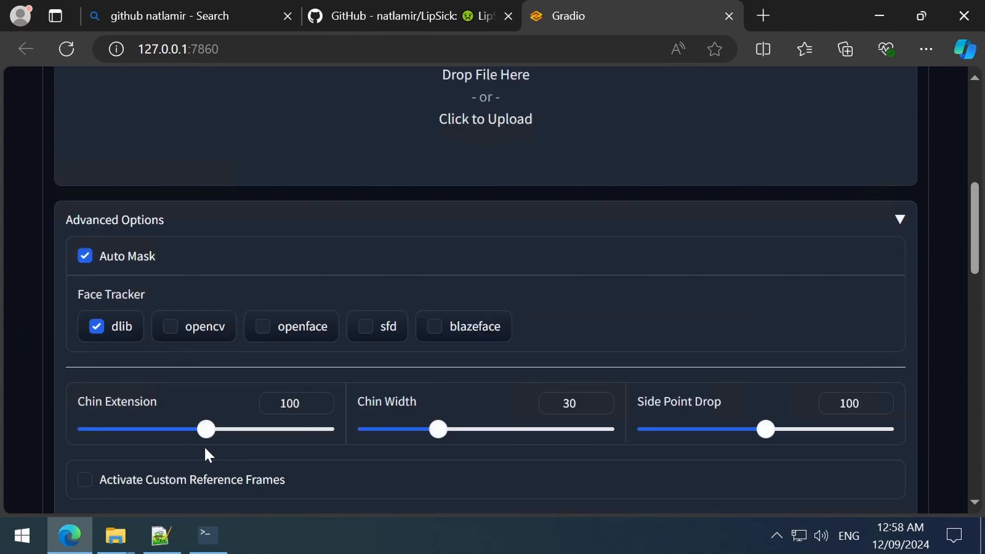
pyautogui.moveTo(767, 429)
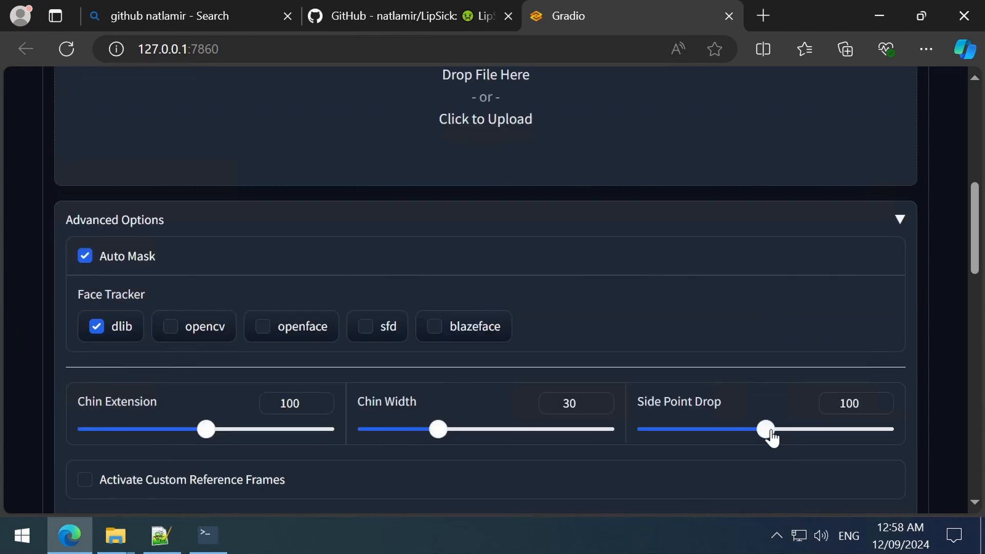
pyautogui.moveTo(699, 457)
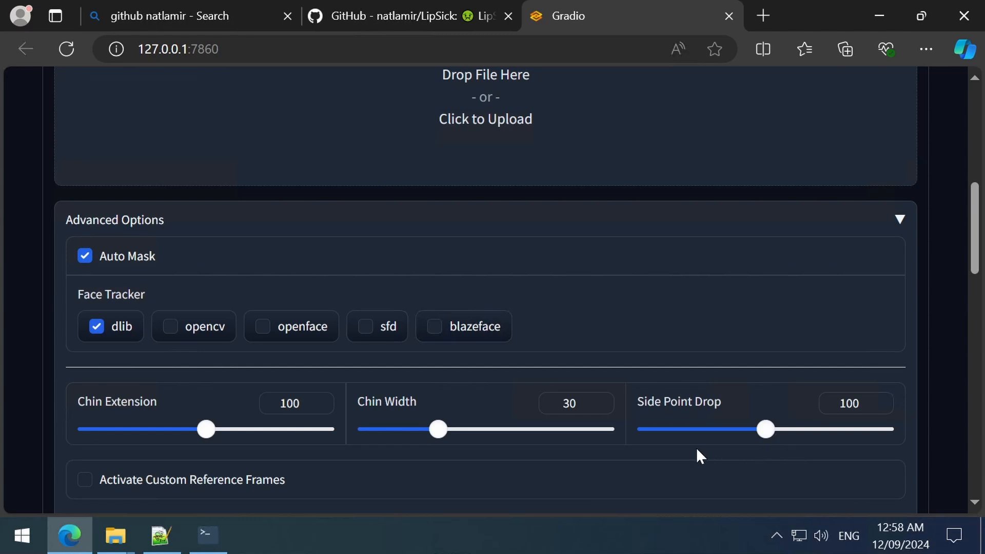
pyautogui.moveTo(645, 466)
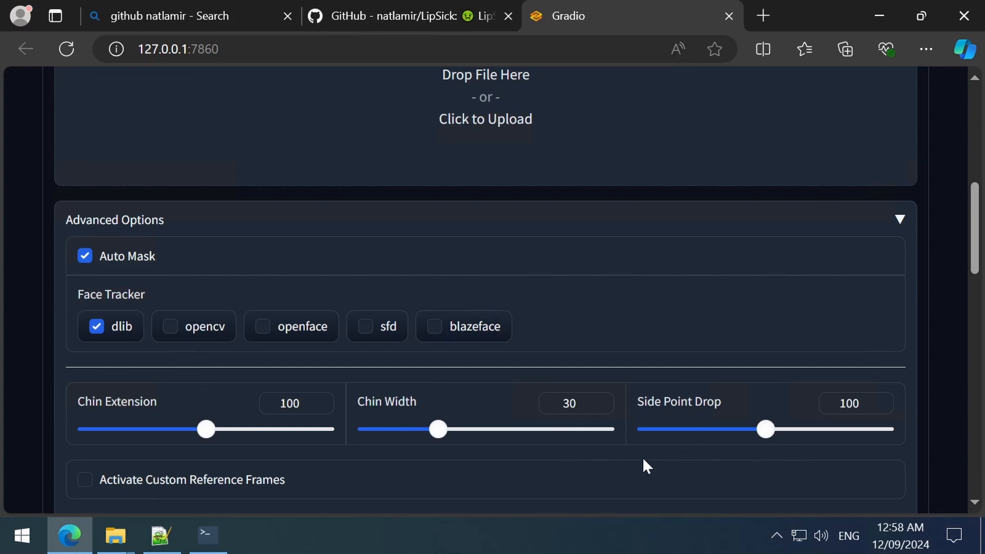
pyautogui.moveTo(643, 455)
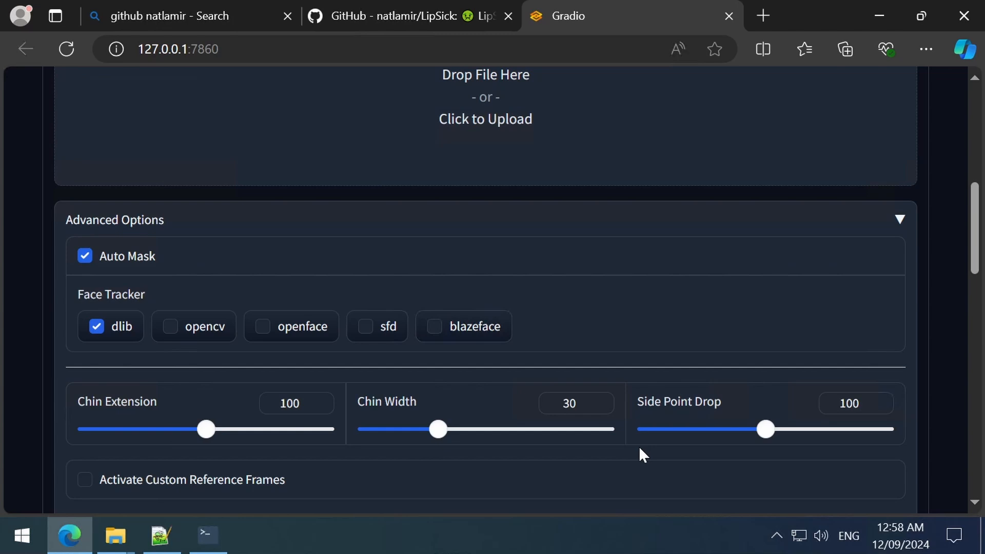
pyautogui.scroll(-3)
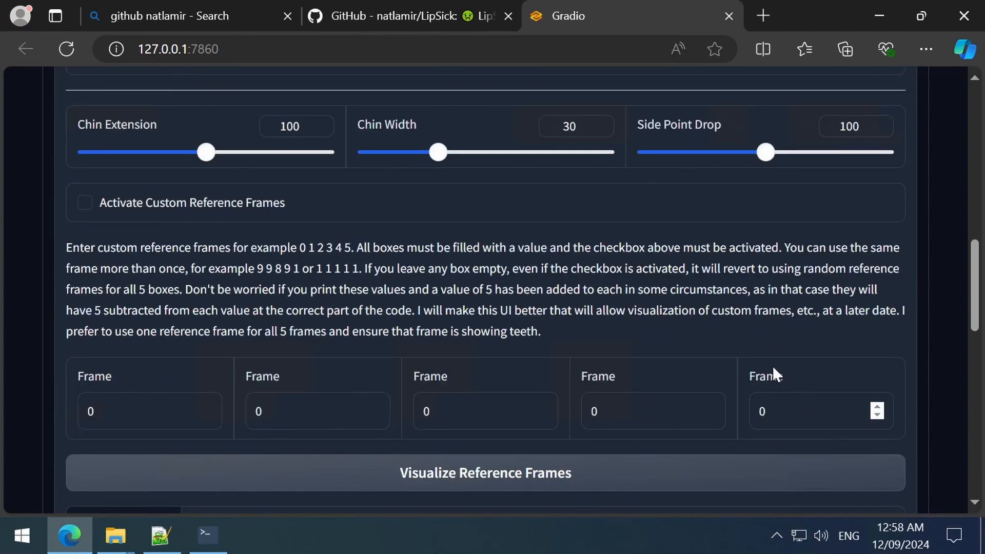
pyautogui.scroll(-3)
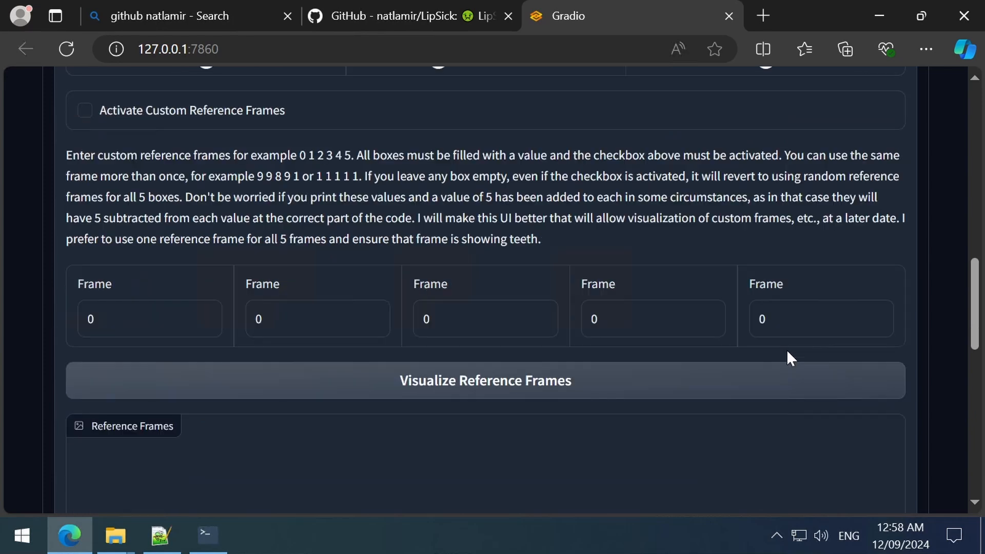
pyautogui.scroll(-3)
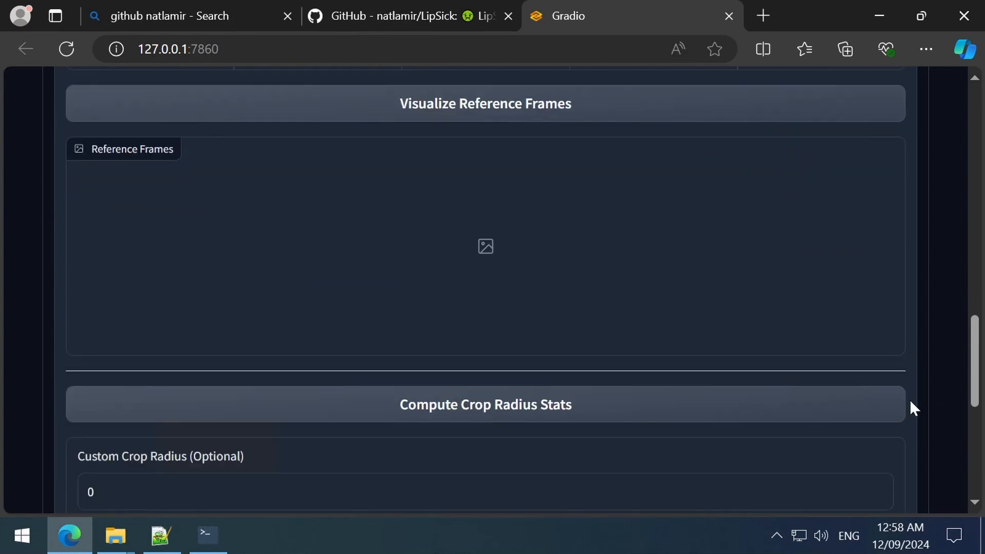
pyautogui.scroll(-3)
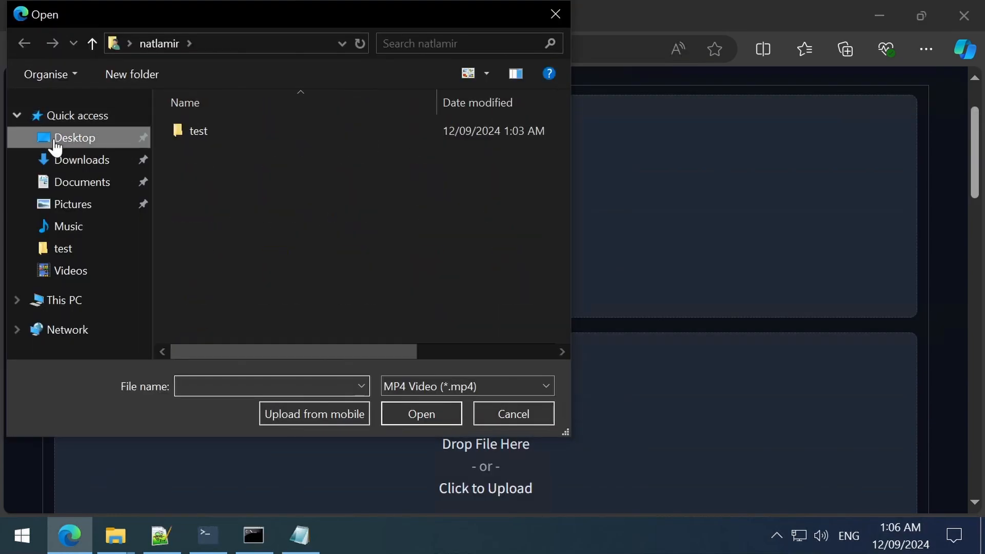
# Select test1.mp4 from the Desktop test folder as input video and add driving_audio_1.wav
pyautogui.doubleClick(198, 130)
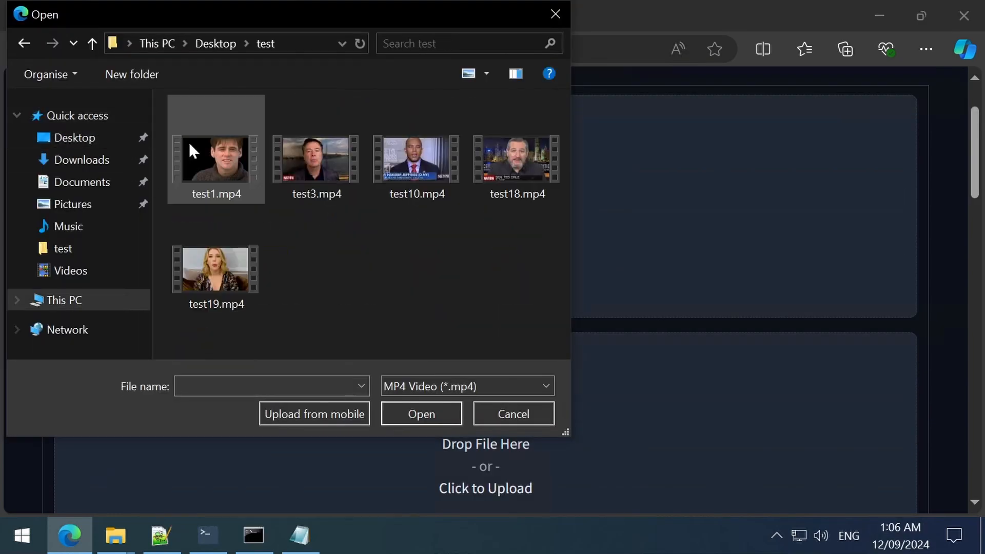
pyautogui.click(421, 414)
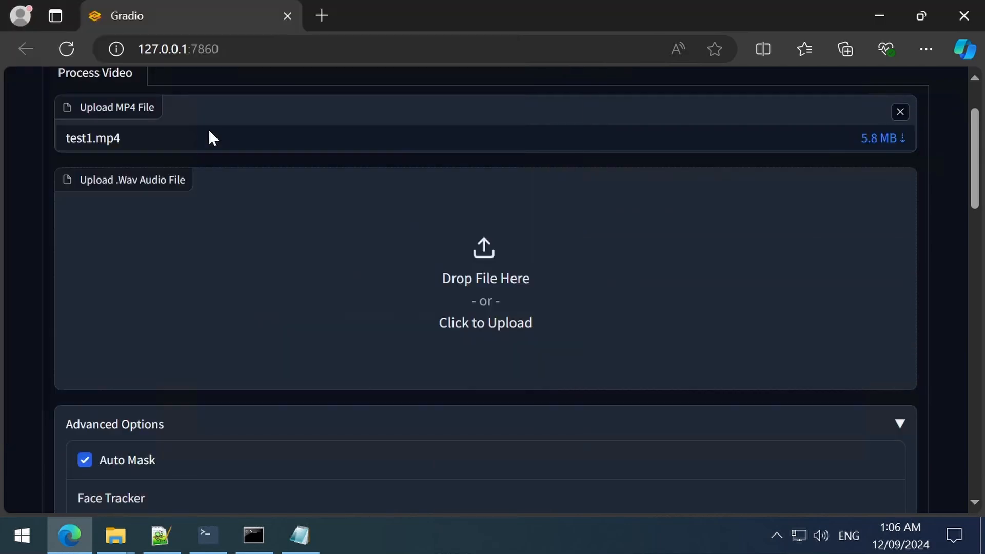
pyautogui.scroll(-3)
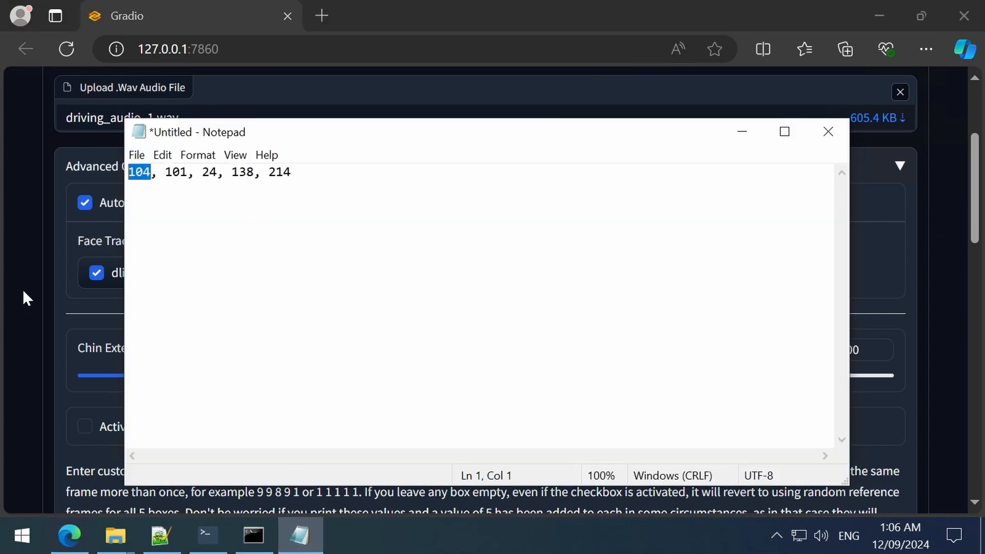
# Activate custom reference frames and fill in 104, 101, 24, 138, 214 from the Notepad note
pyautogui.click(829, 132)
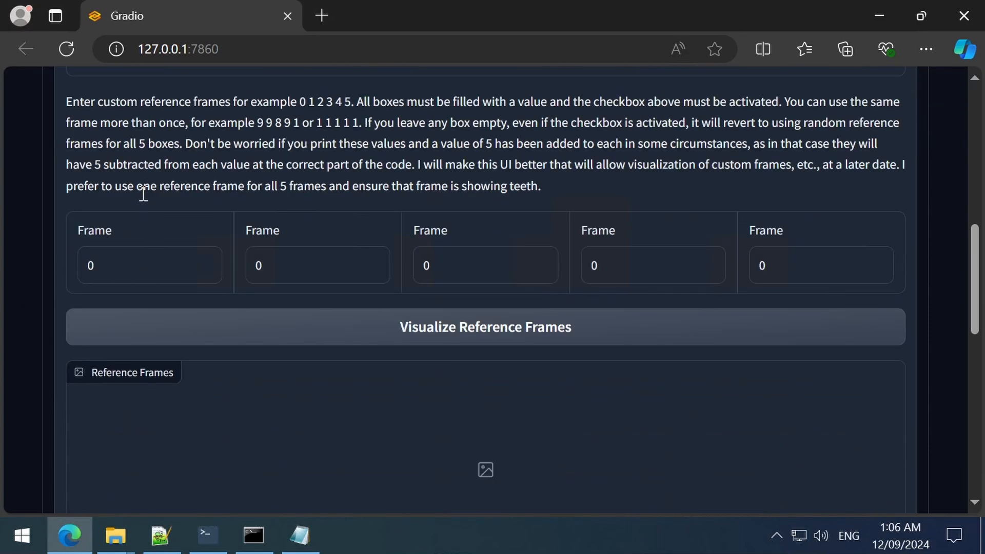
pyautogui.scroll(3)
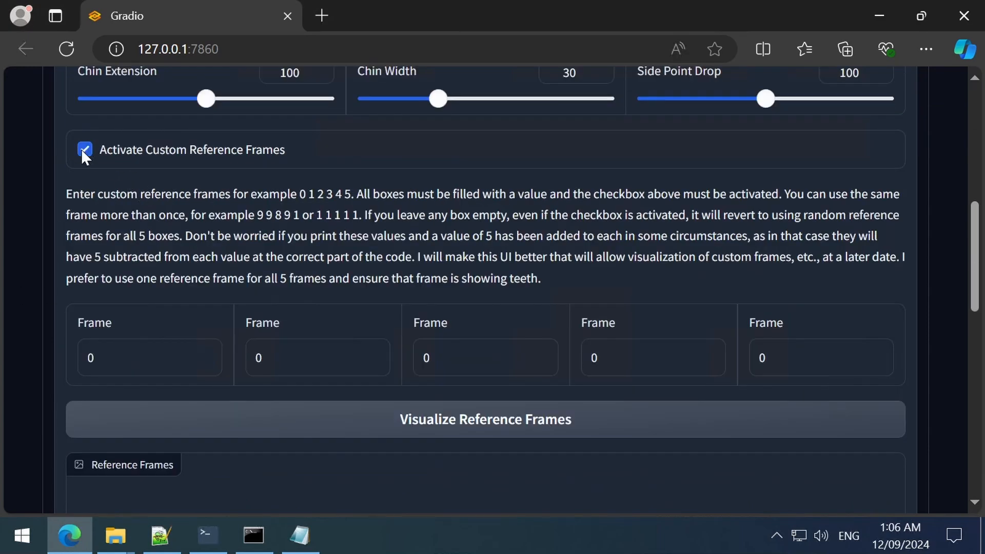
pyautogui.click(150, 357)
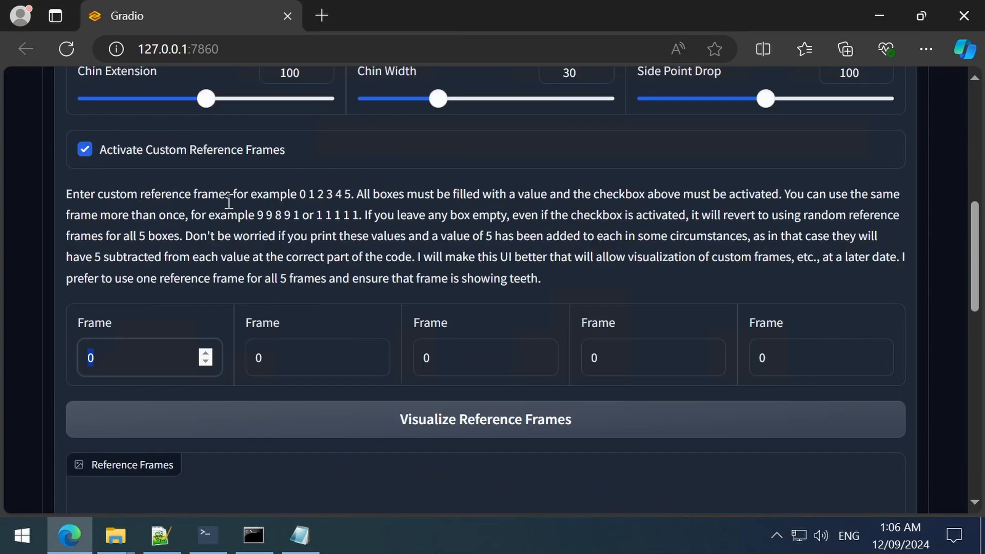
pyautogui.click(300, 536)
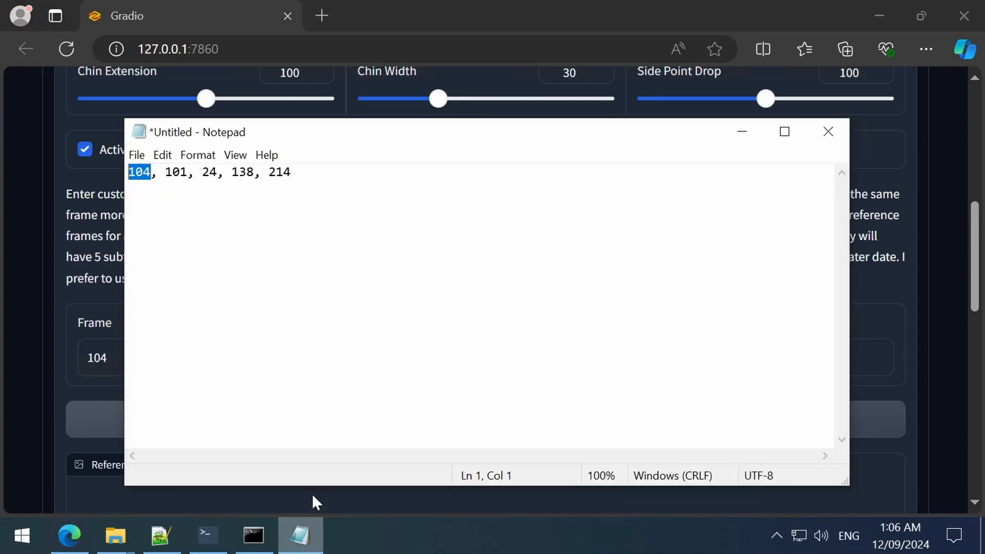
pyautogui.doubleClick(176, 173)
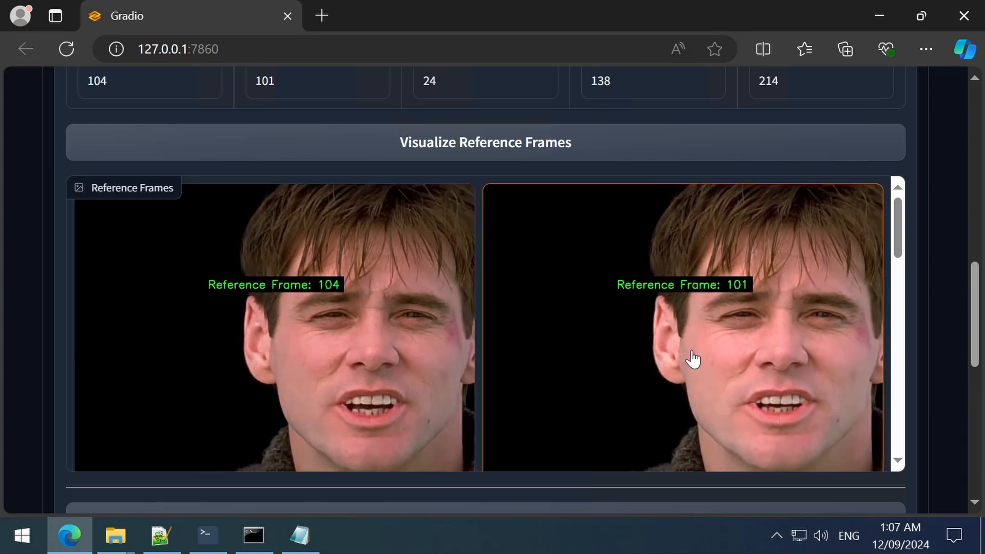
# Visualize the reference frames and start Process Video for the lip-sync run
pyautogui.scroll(-3)
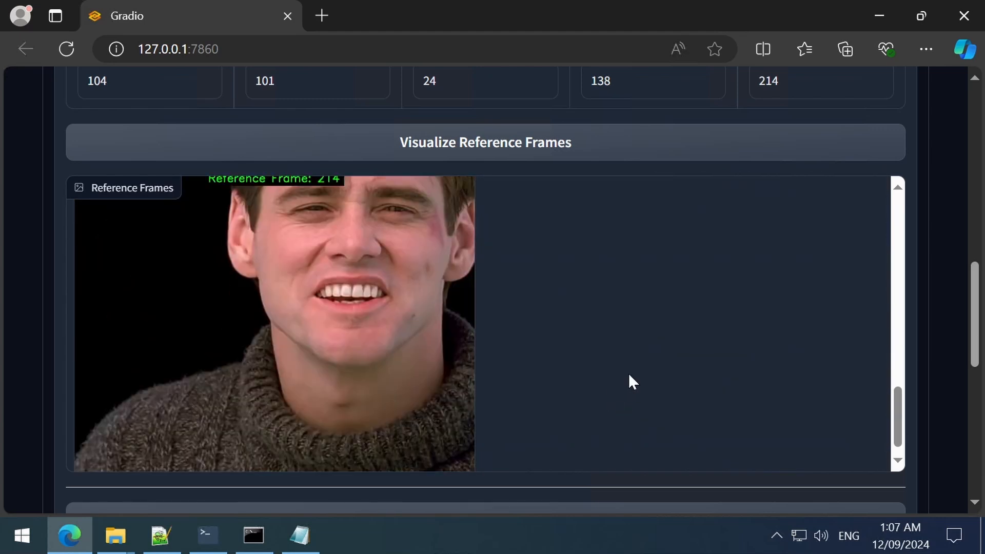
pyautogui.scroll(-3)
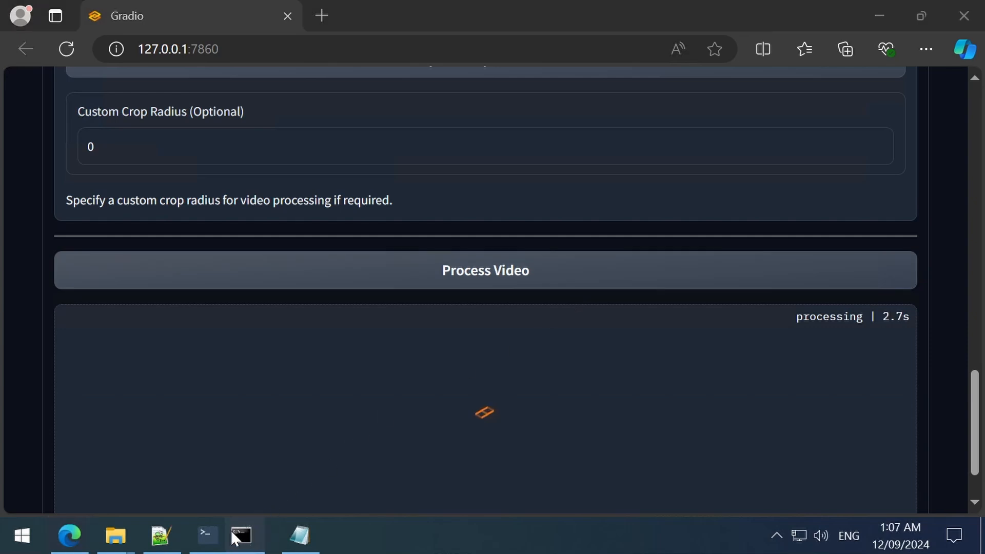
# Check the console log shows all 241 frames synthesized and blended, result saved
pyautogui.click(207, 535)
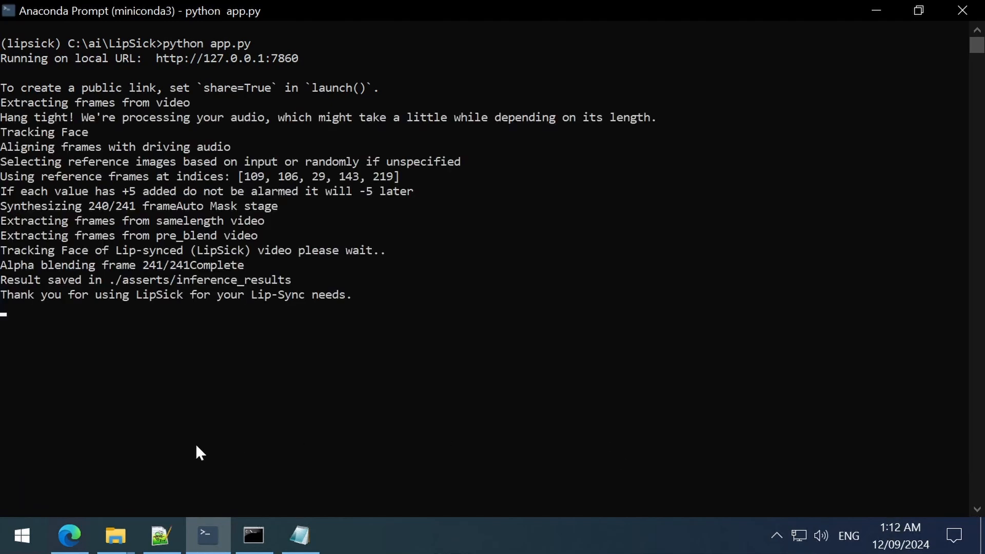
pyautogui.click(69, 535)
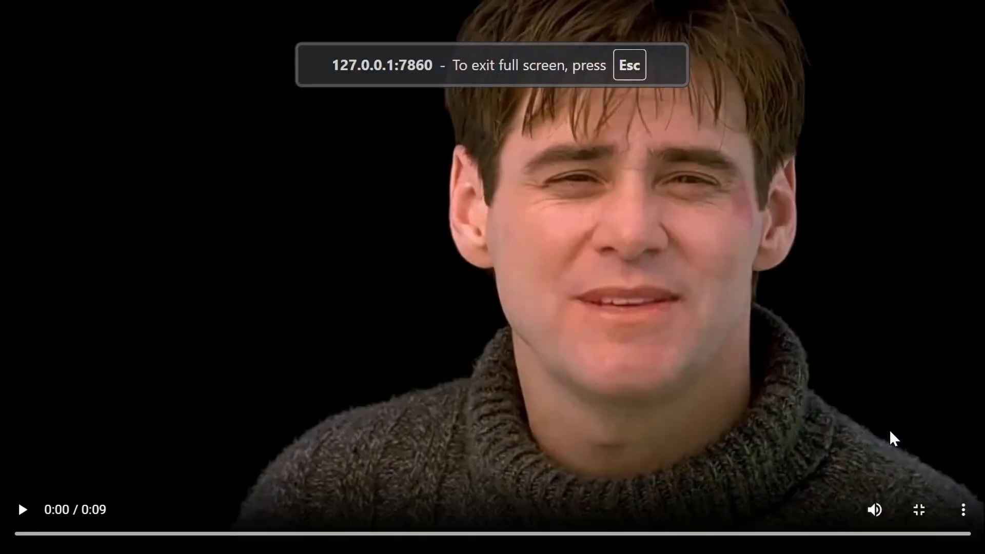
# Play the finished 9-second lip-synced result video full screen
pyautogui.click(22, 510)
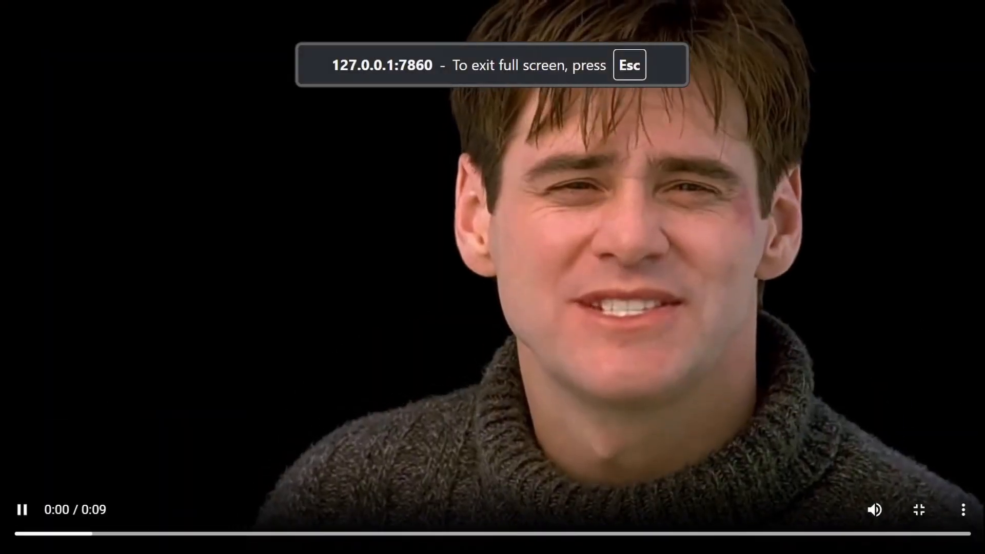